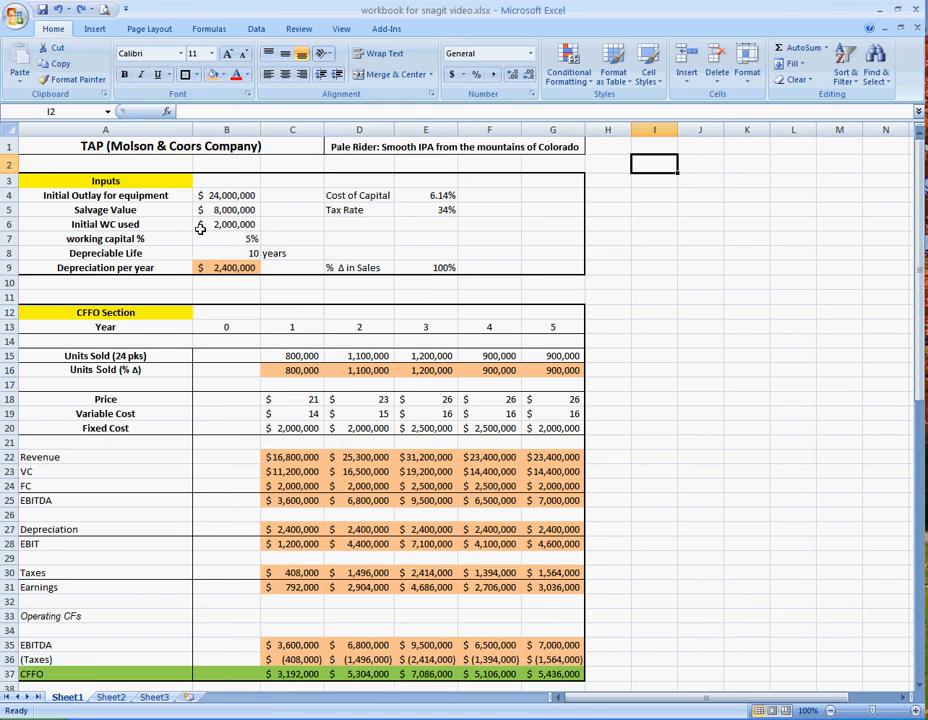
Step: Review the depreciation-per-year and adjusted units sold formulas throughout the model
{"action": "scroll", "scroll_direction": "down", "scroll_amount": 3}
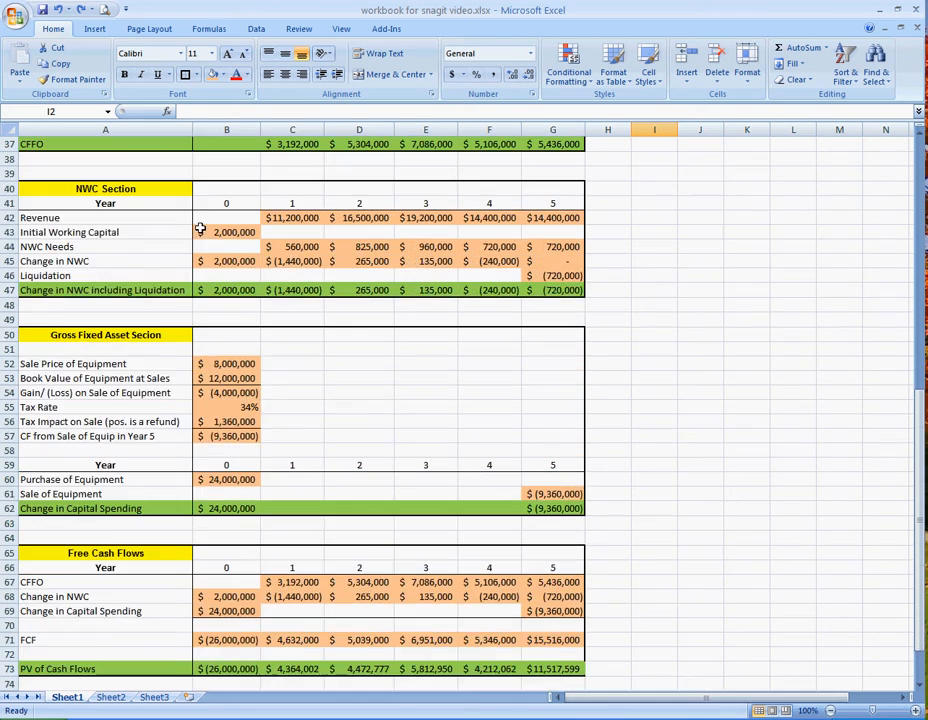
{"action": "scroll", "scroll_direction": "up", "scroll_amount": 3}
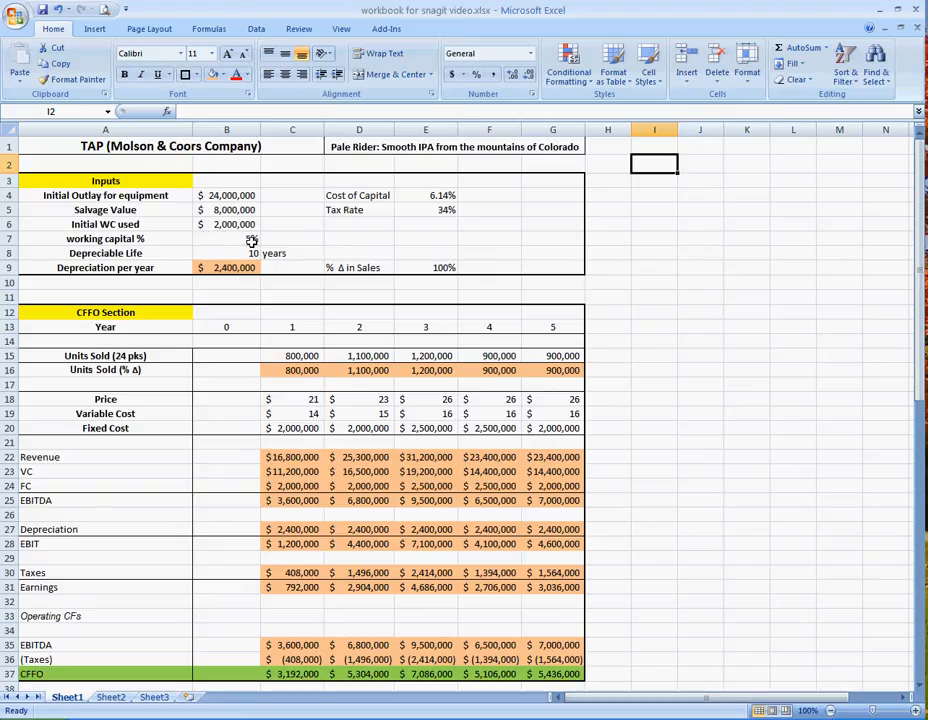
{"action": "left_click", "coordinate": [226, 267]}
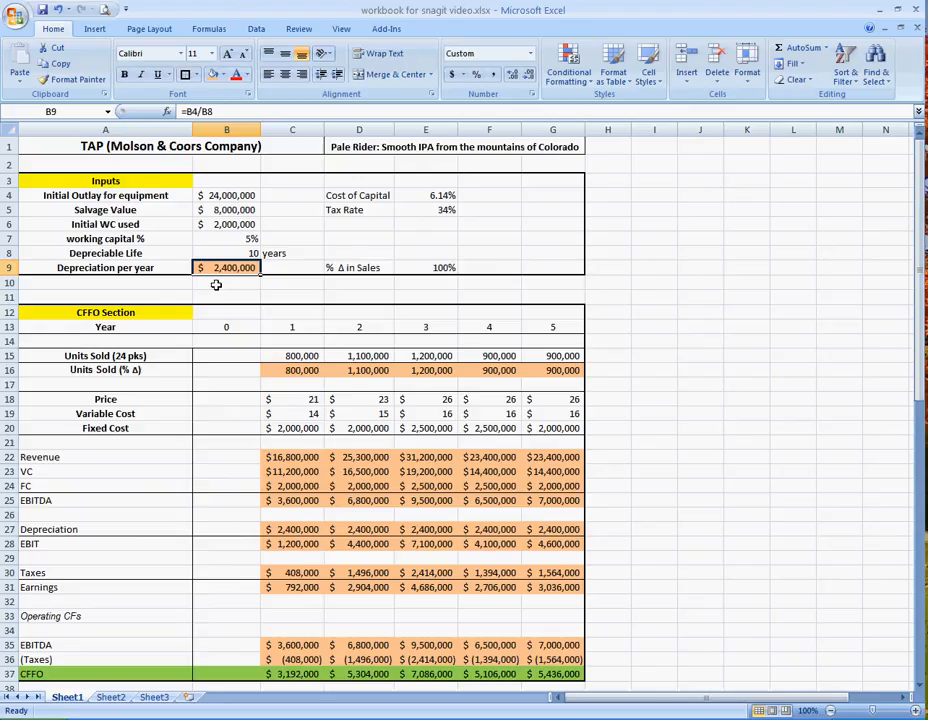
{"action": "left_click", "coordinate": [292, 370]}
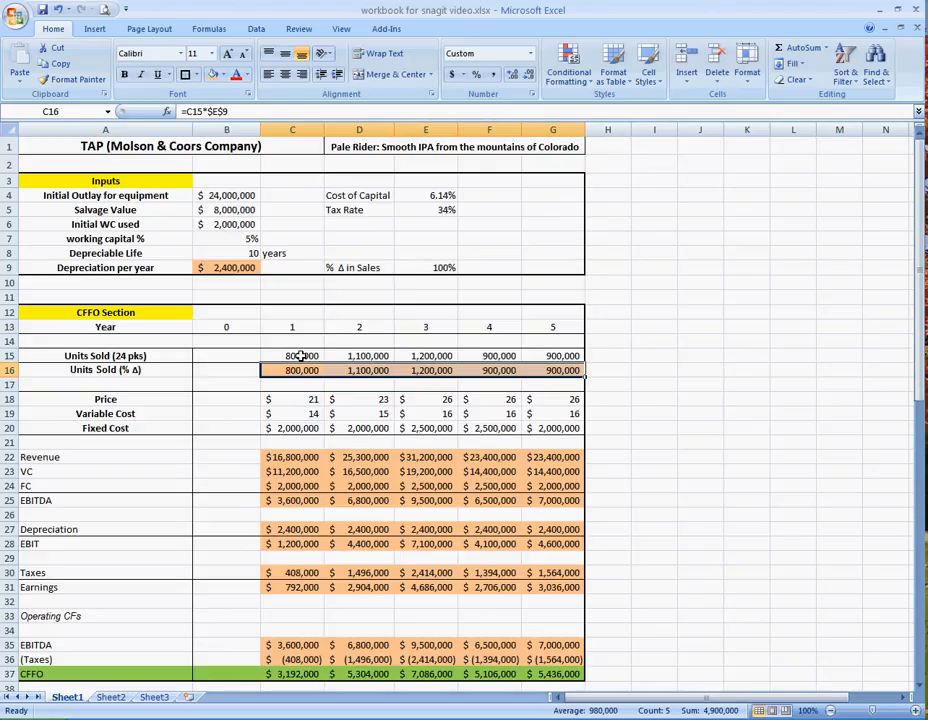
{"action": "mouse_move", "coordinate": [305, 402]}
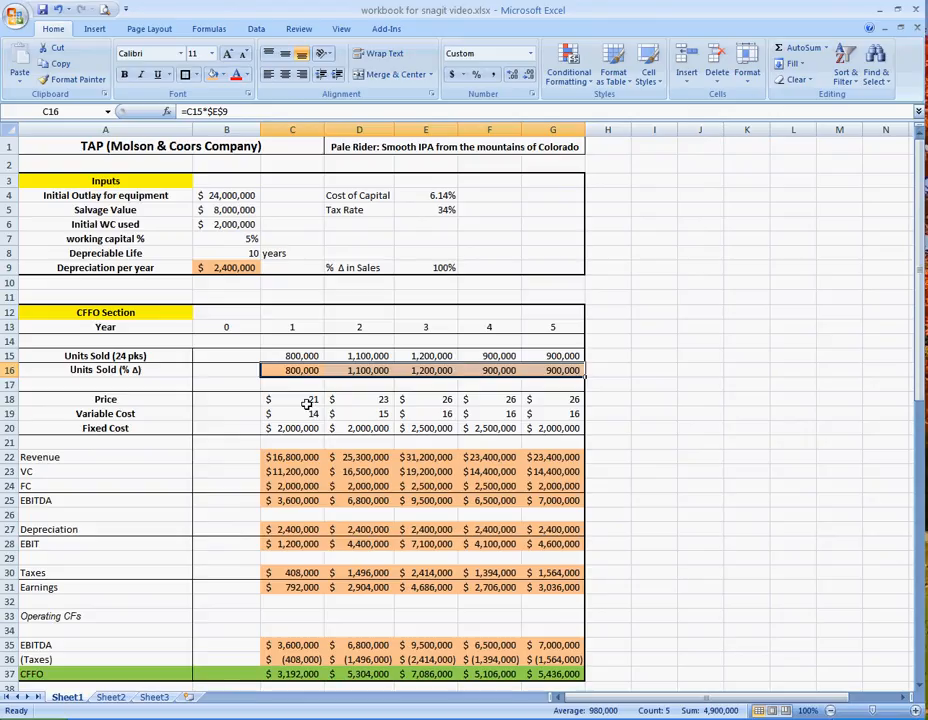
{"action": "scroll", "scroll_direction": "down", "scroll_amount": 3}
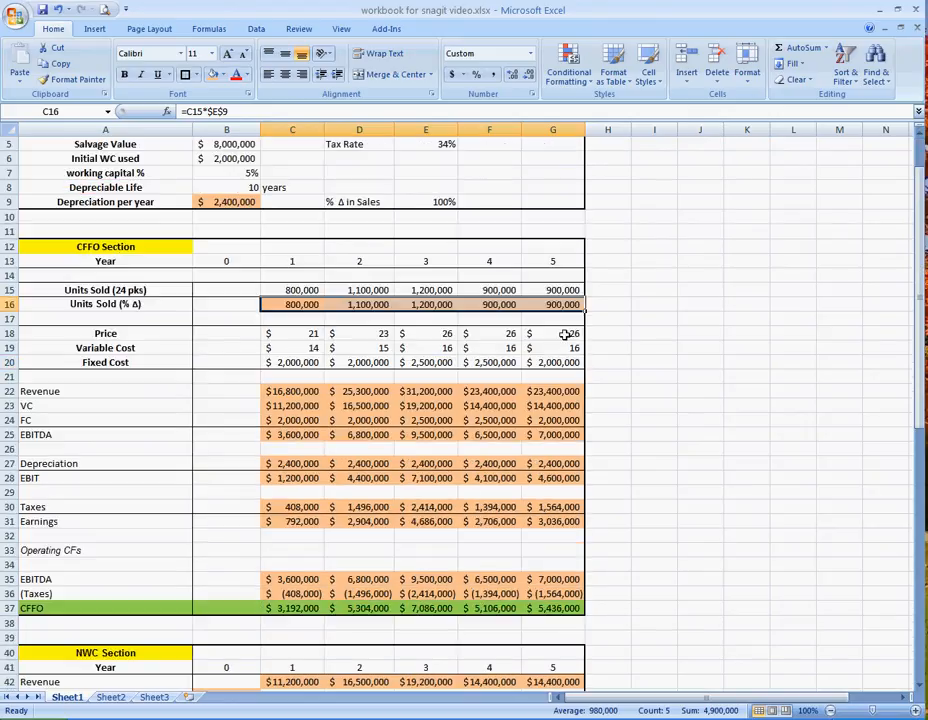
{"action": "mouse_move", "coordinate": [298, 362]}
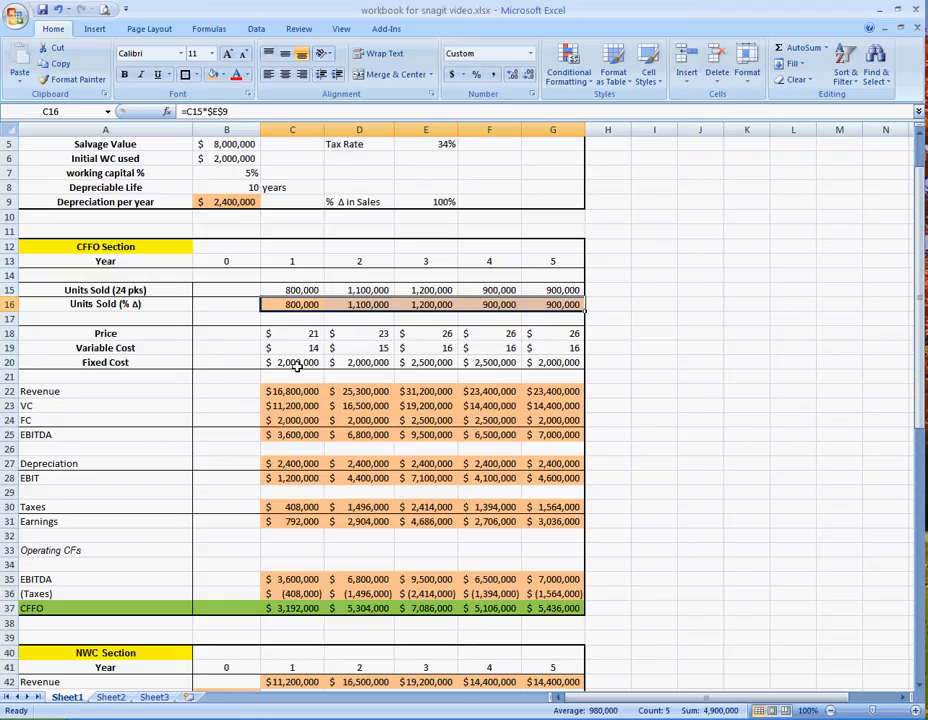
{"action": "scroll", "scroll_direction": "down", "scroll_amount": 3}
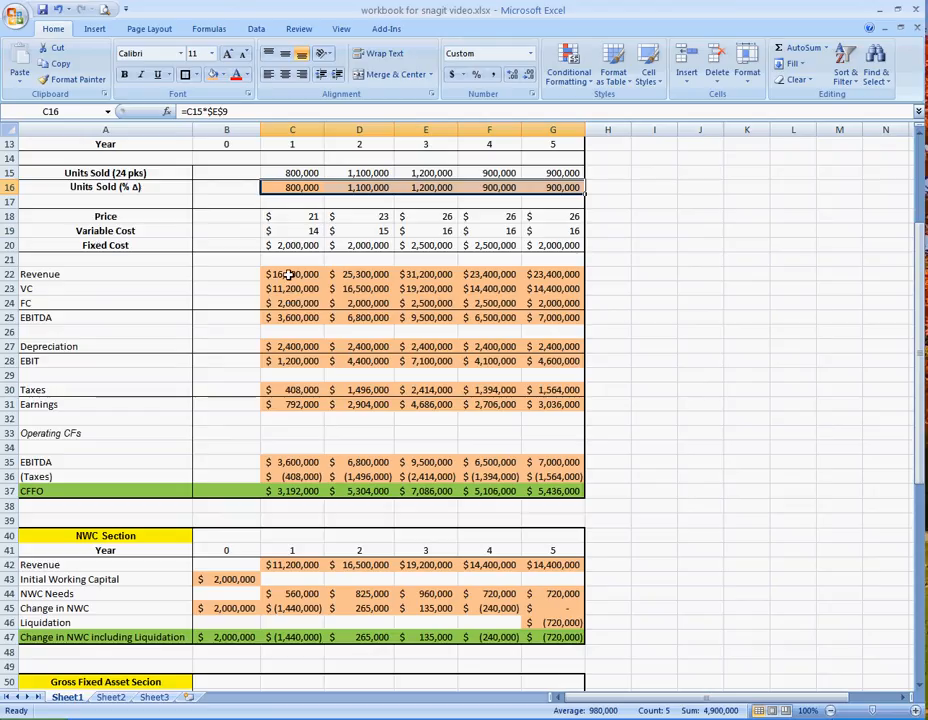
{"action": "mouse_move", "coordinate": [289, 221]}
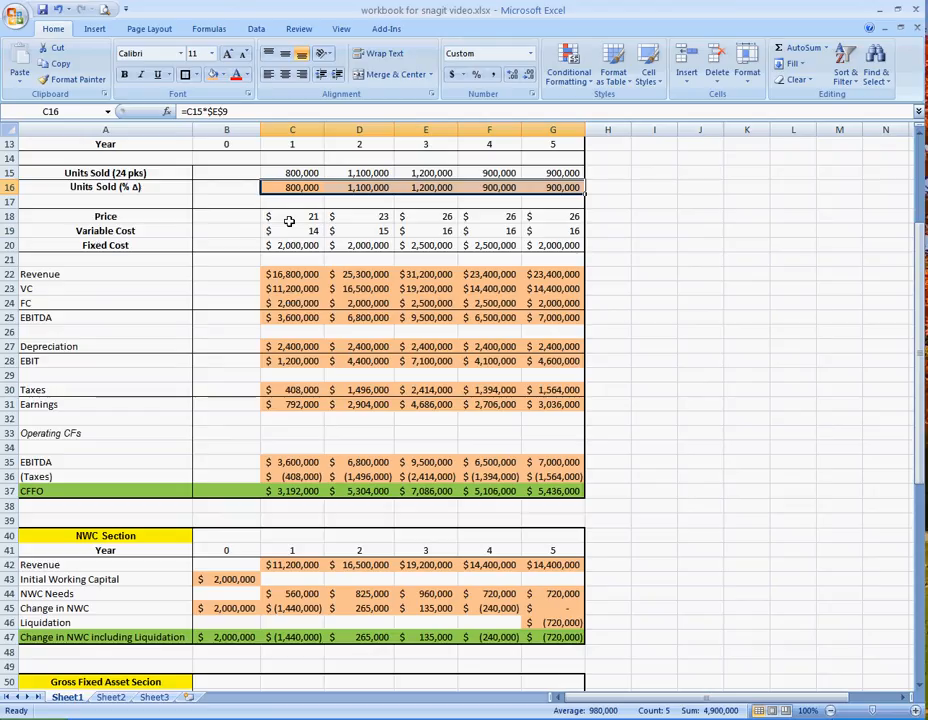
{"action": "mouse_move", "coordinate": [288, 310]}
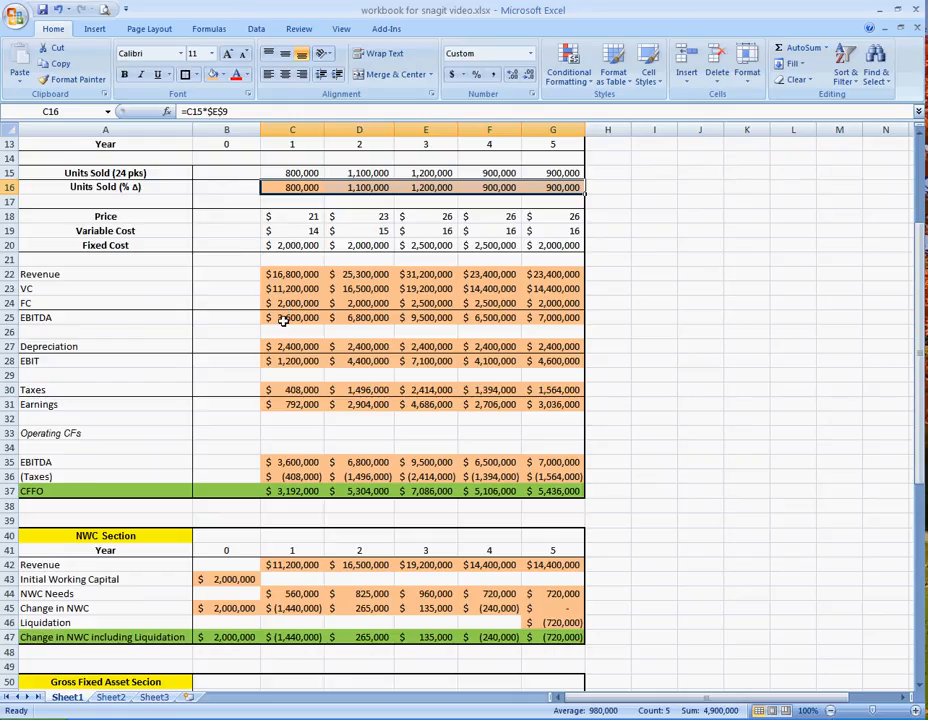
{"action": "mouse_move", "coordinate": [287, 311]}
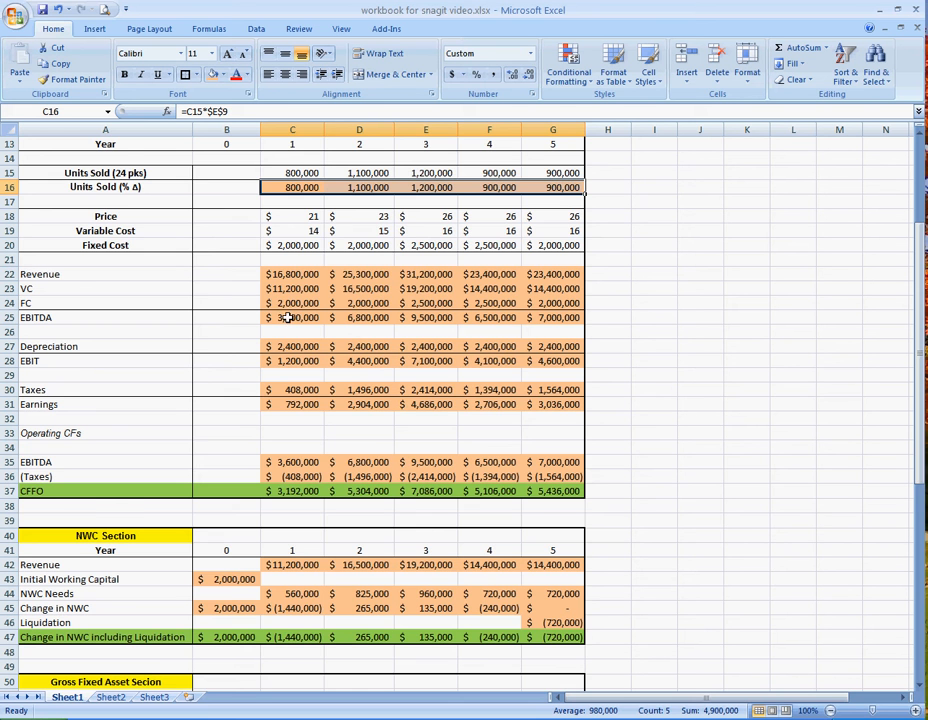
{"action": "scroll", "scroll_direction": "down", "scroll_amount": 3}
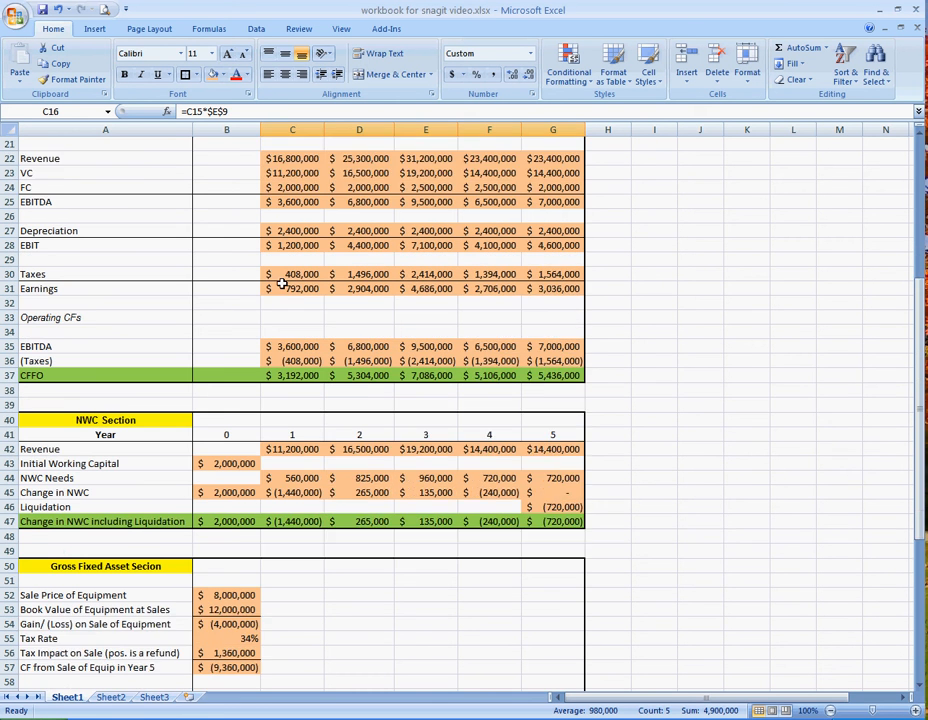
{"action": "scroll", "scroll_direction": "down", "scroll_amount": 3}
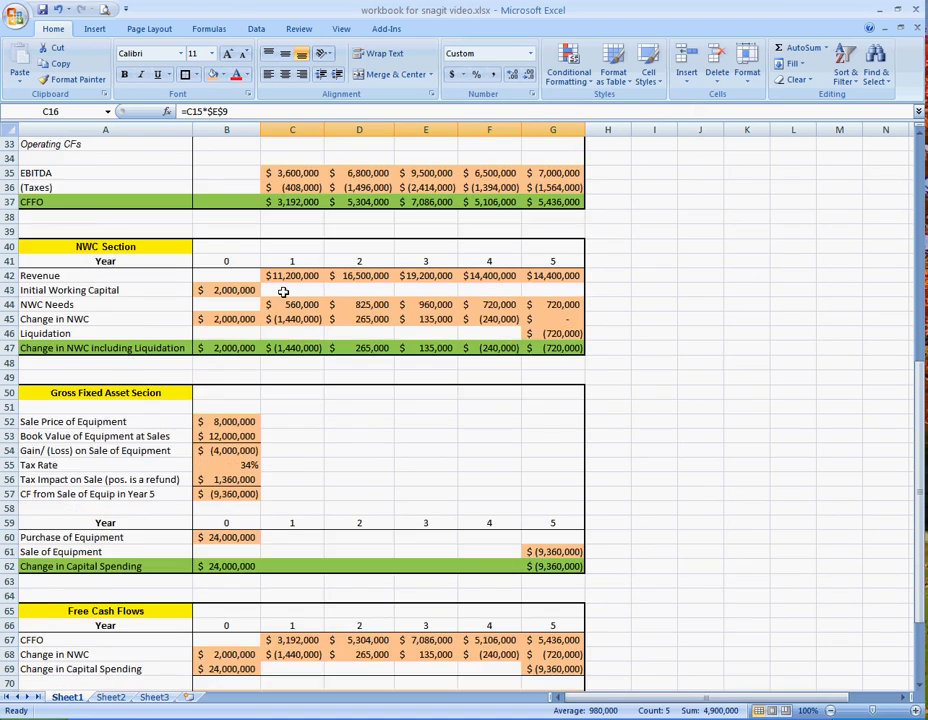
{"action": "scroll", "scroll_direction": "down", "scroll_amount": 3}
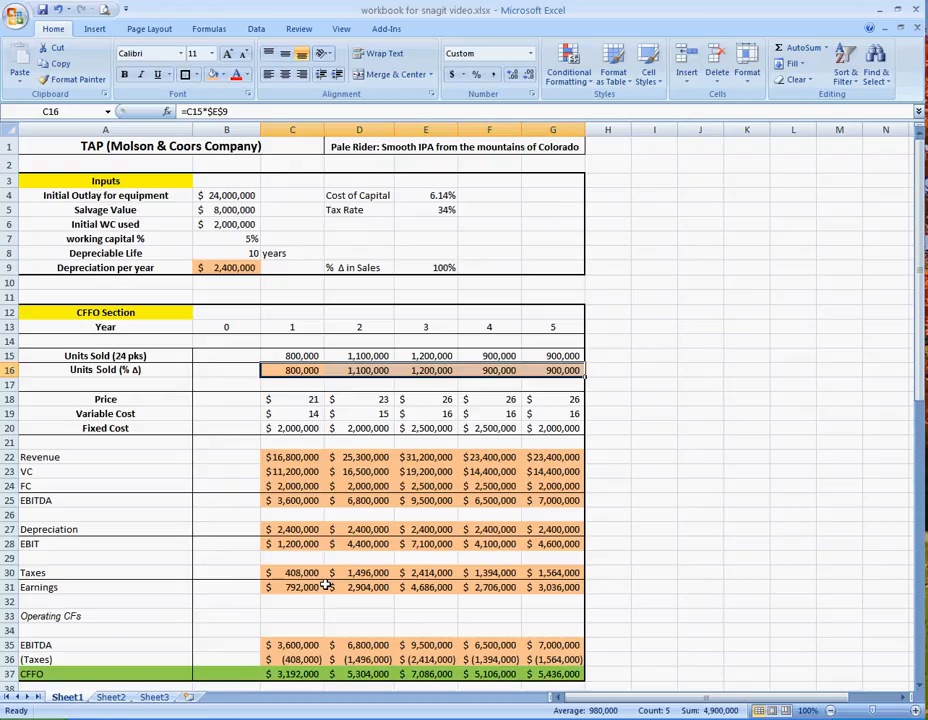
{"action": "mouse_move", "coordinate": [263, 465]}
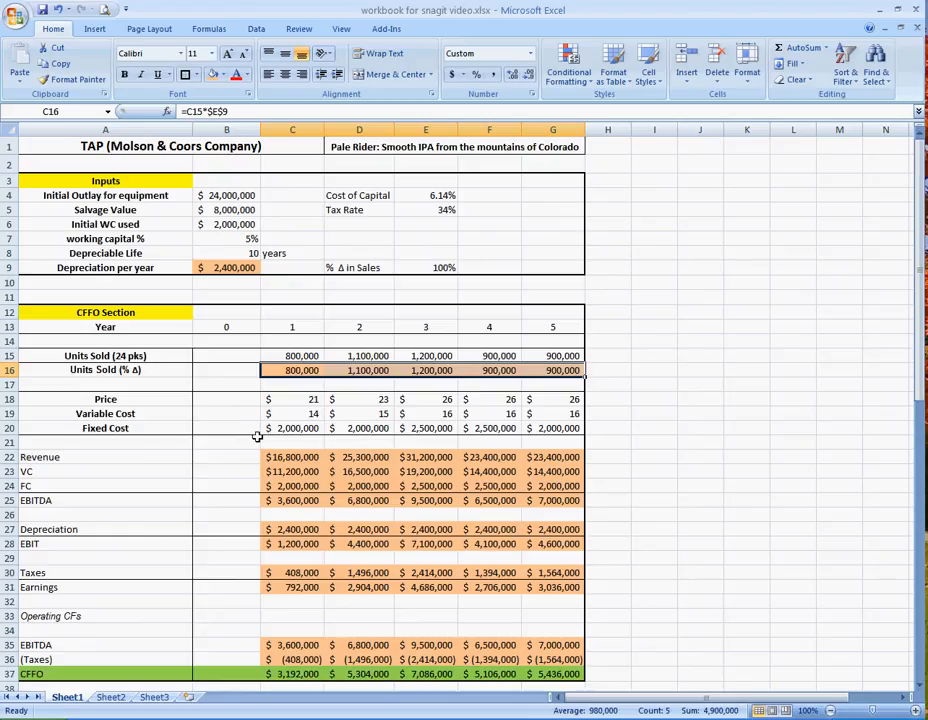
{"action": "mouse_move", "coordinate": [230, 418]}
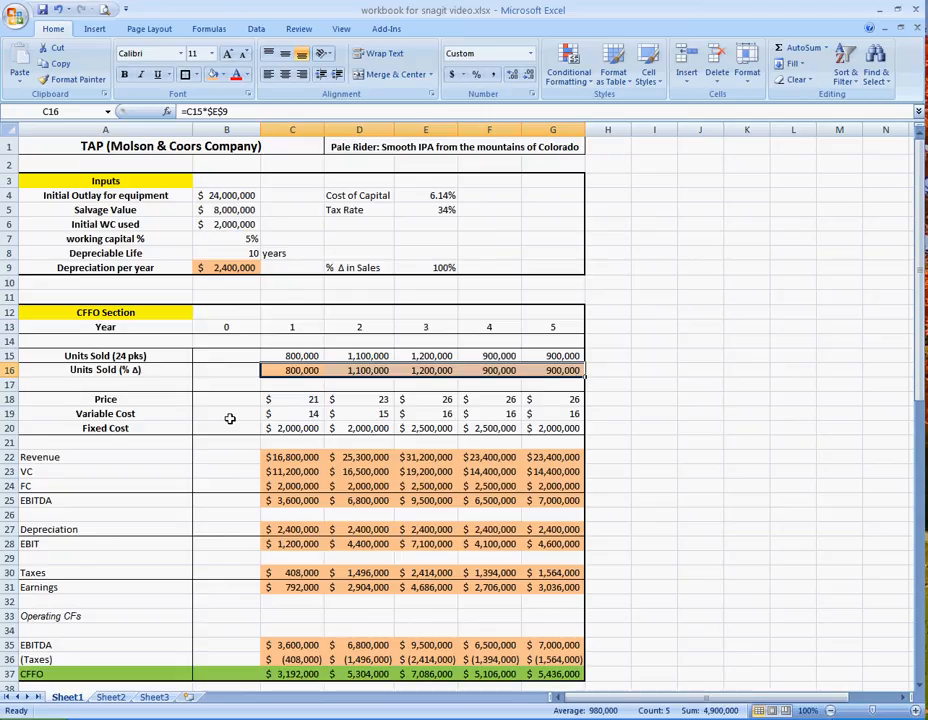
{"action": "mouse_move", "coordinate": [192, 320]}
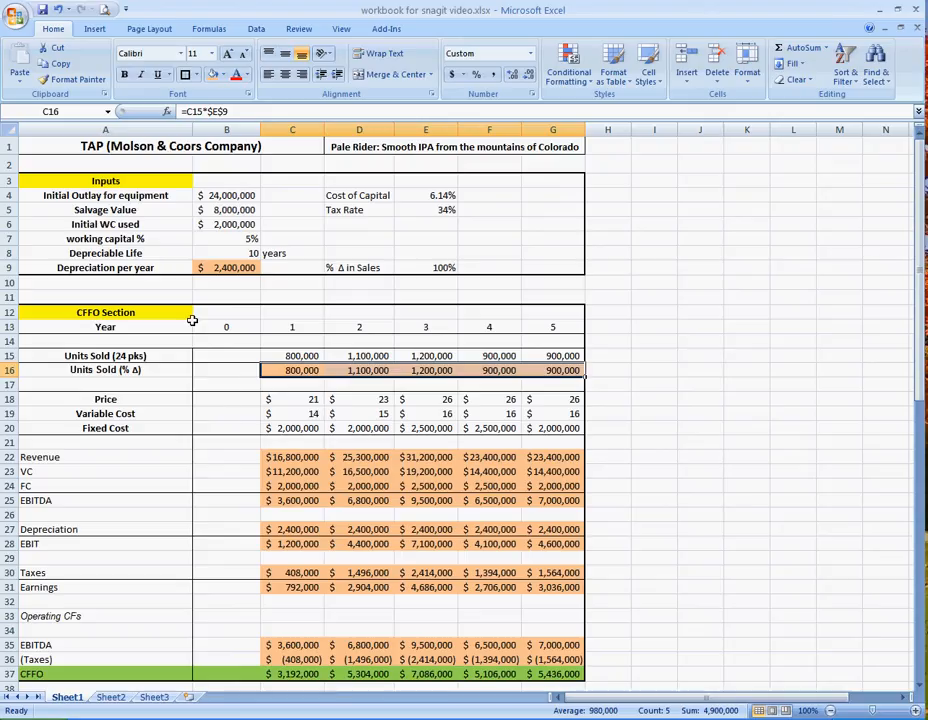
{"action": "mouse_move", "coordinate": [180, 369]}
{"action": "type", "text": "Likely"}
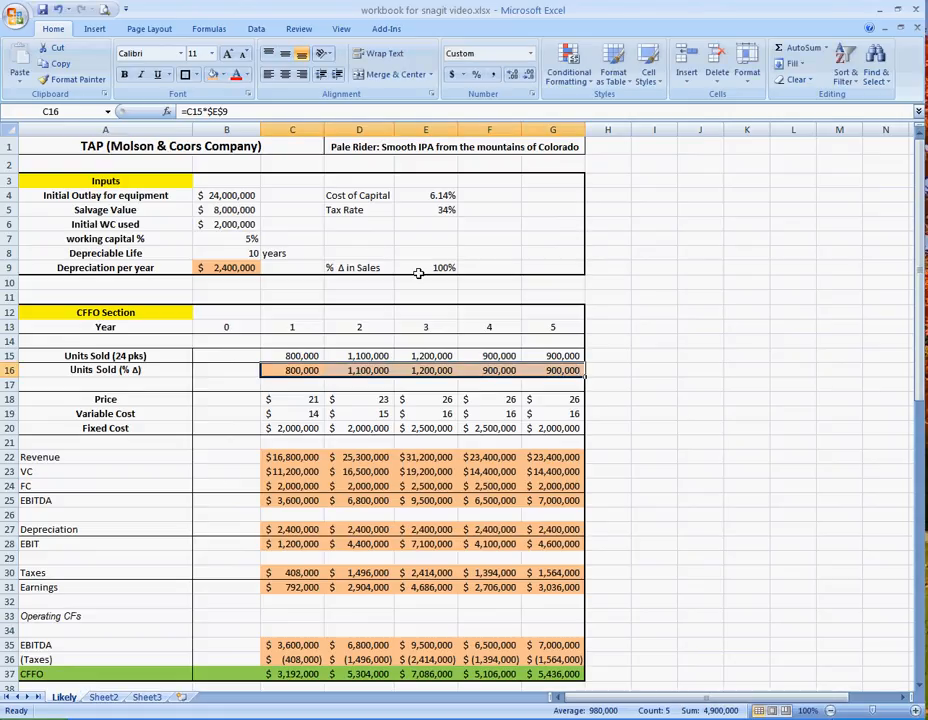
{"action": "mouse_move", "coordinate": [166, 258]}
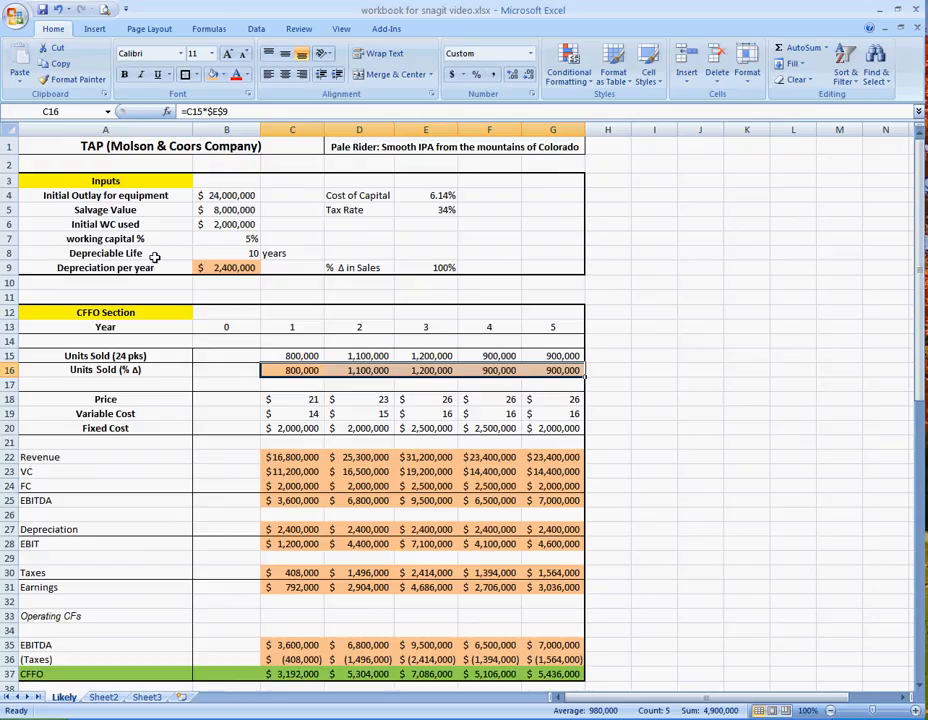
{"action": "mouse_move", "coordinate": [155, 267]}
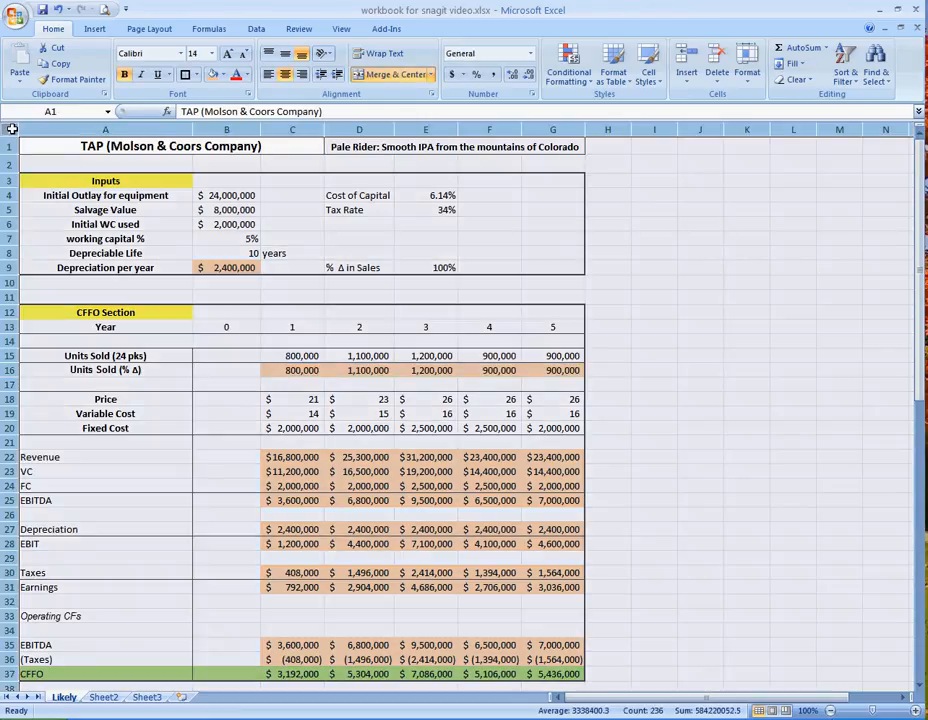
Step: Copy the whole Likely model and paste it into a blank scenario sheet
{"action": "right_click", "coordinate": [20, 160]}
{"action": "type", "text": "Worst"}
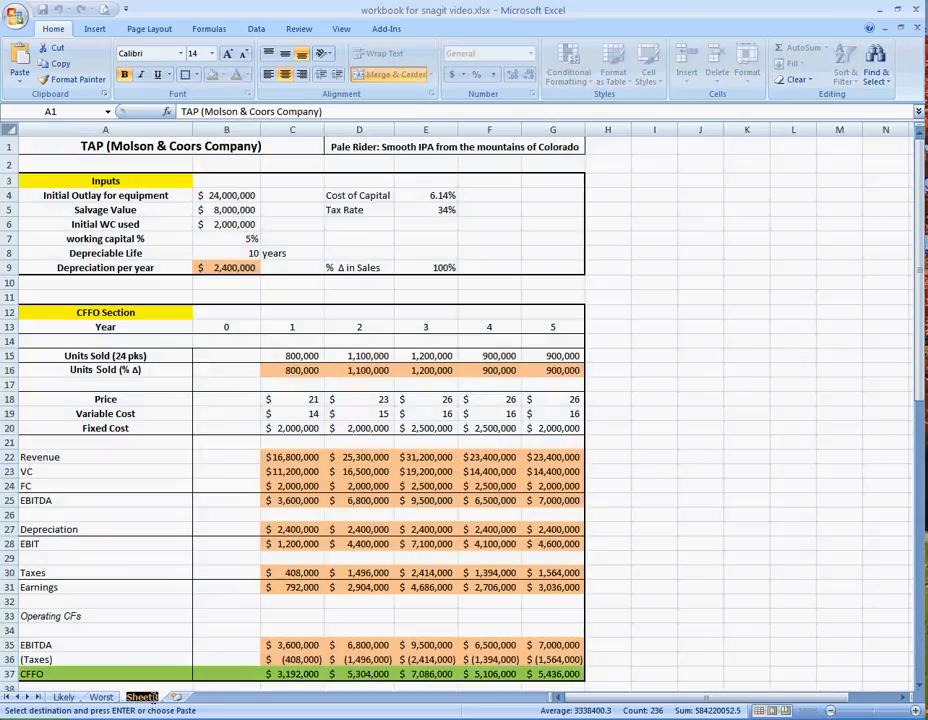
{"action": "left_click", "coordinate": [133, 694]}
{"action": "type", "text": "Best"}
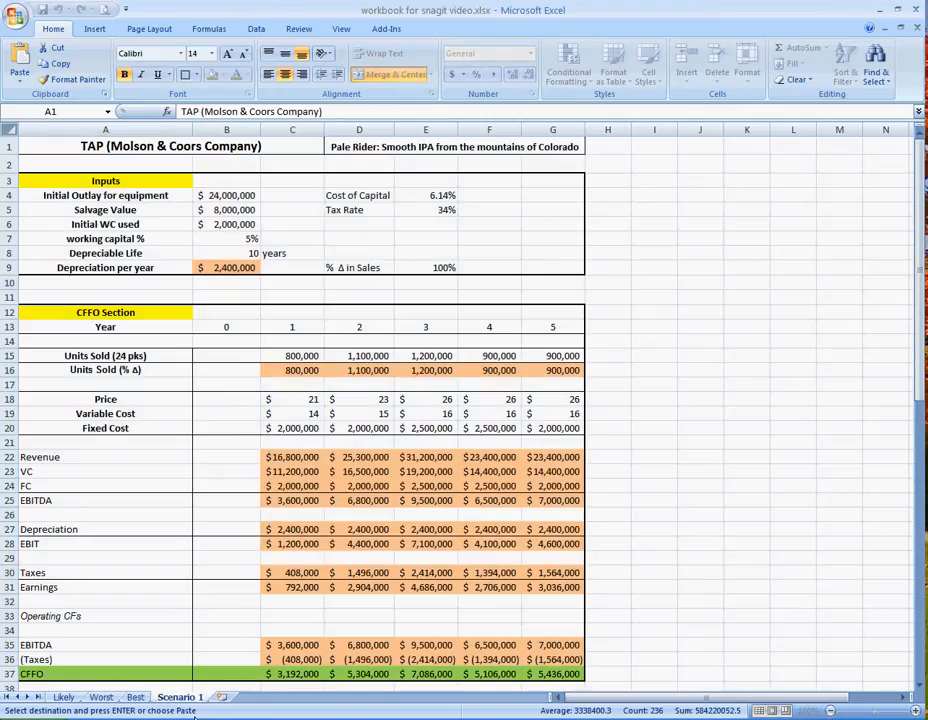
{"action": "left_click", "coordinate": [233, 696]}
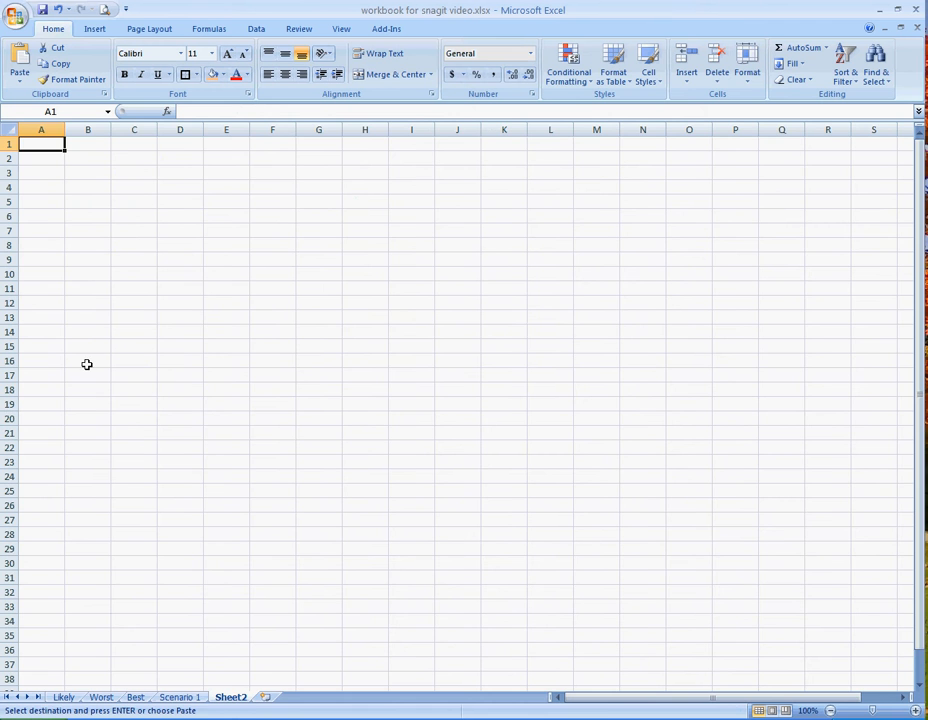
{"action": "key", "text": "ctrl+v"}
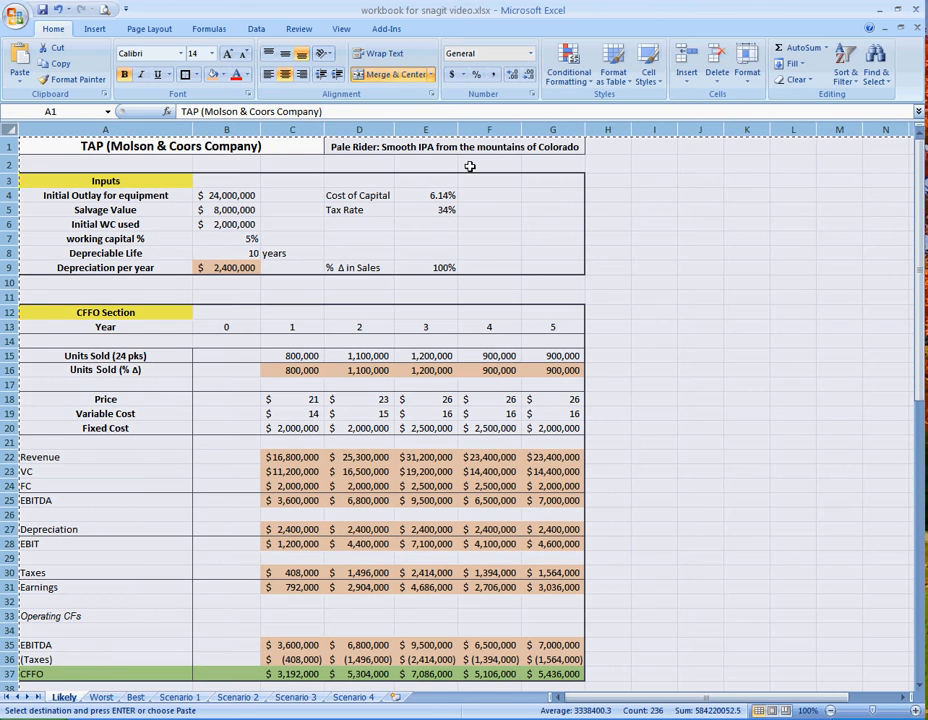
Step: Check the % Δ in Sales input on Likely, then go to the Worst sheet
{"action": "left_click", "coordinate": [609, 180]}
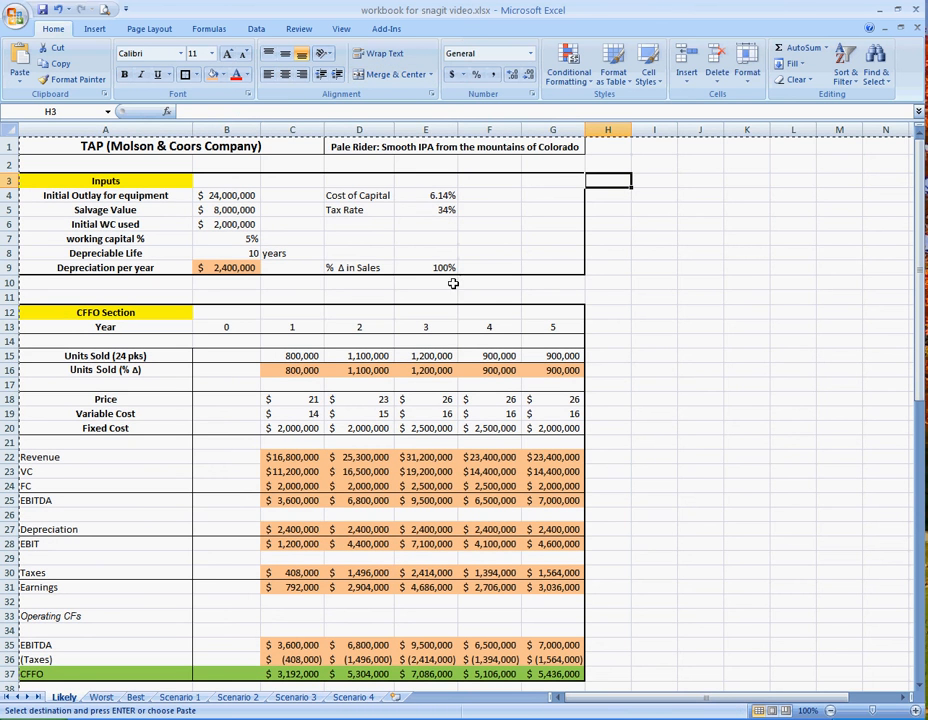
{"action": "left_click", "coordinate": [440, 267]}
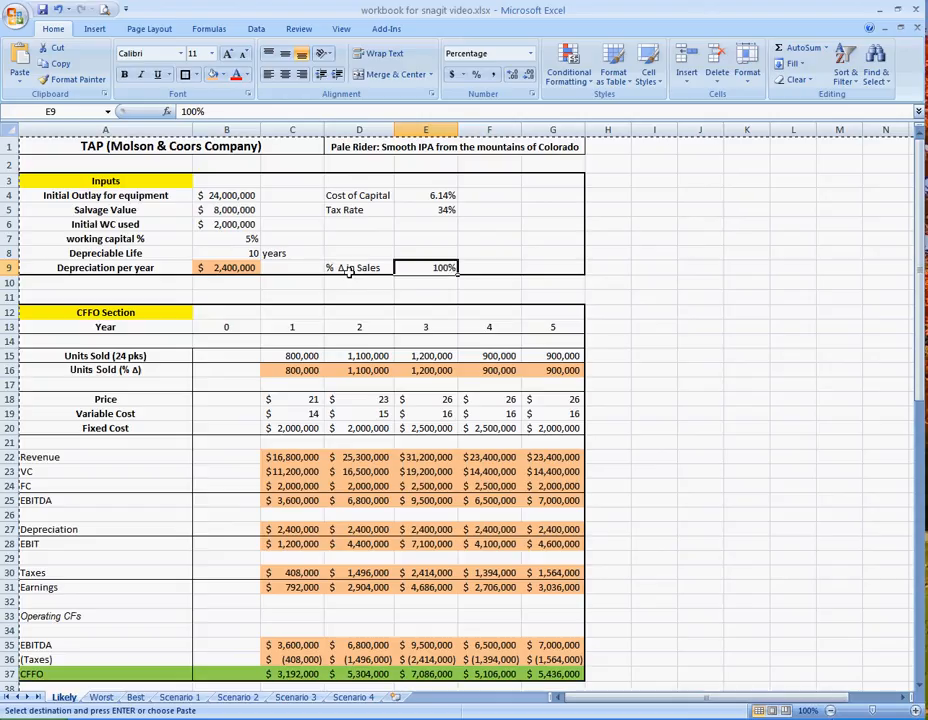
{"action": "left_click", "coordinate": [358, 267]}
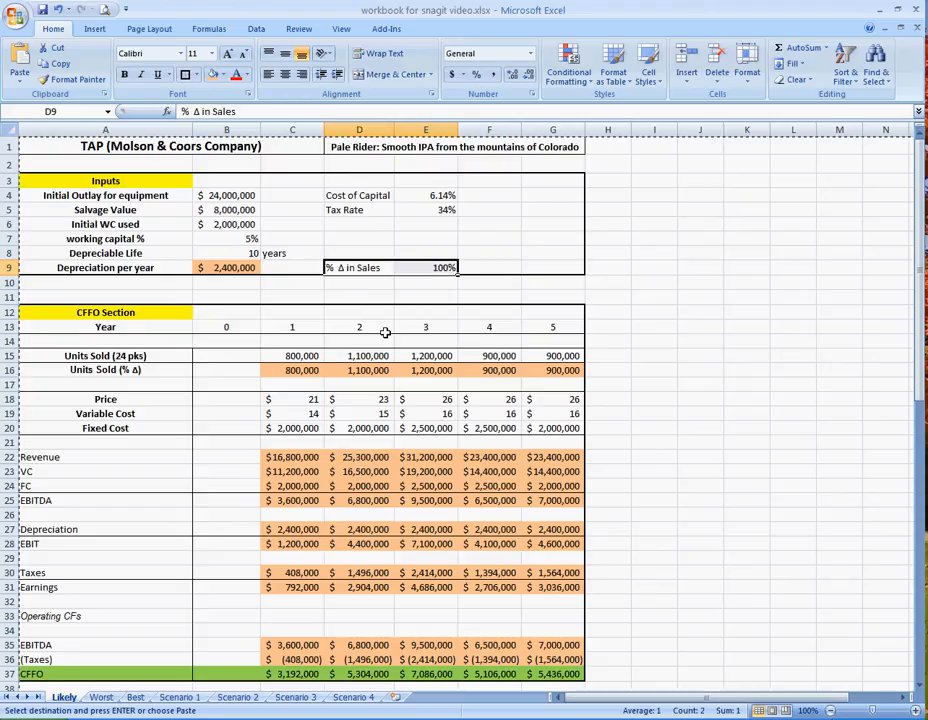
{"action": "left_click", "coordinate": [655, 252]}
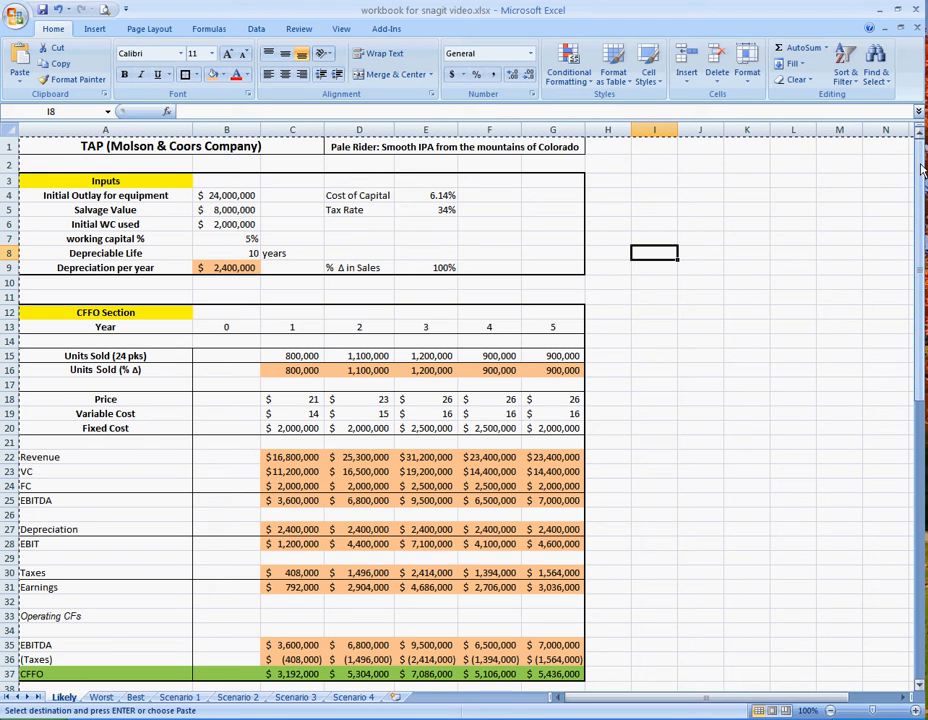
{"action": "scroll", "scroll_direction": "down", "scroll_amount": 3}
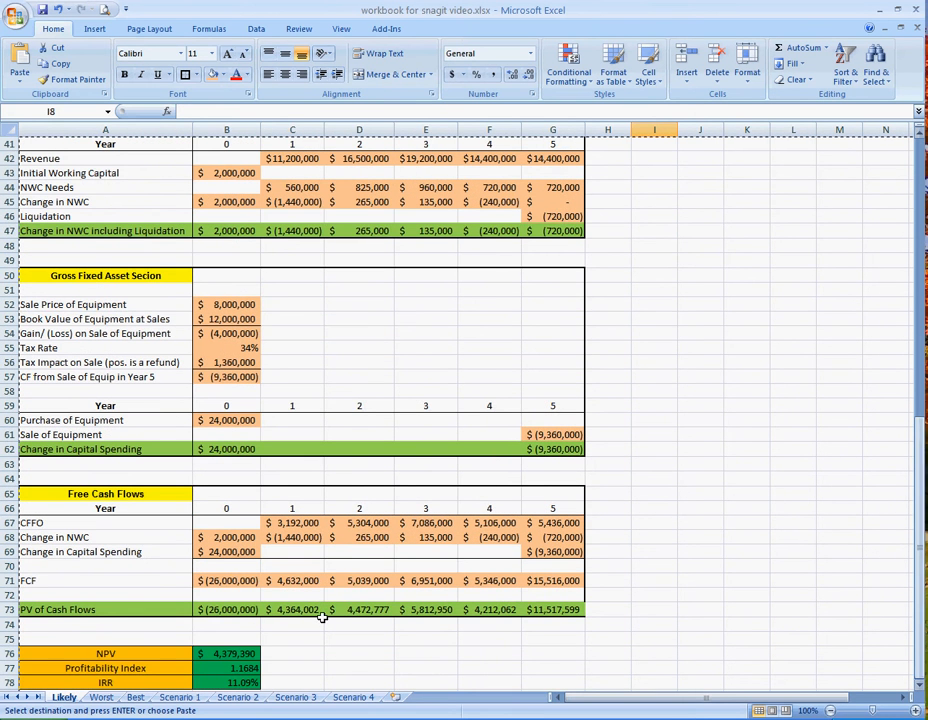
{"action": "left_click", "coordinate": [230, 654]}
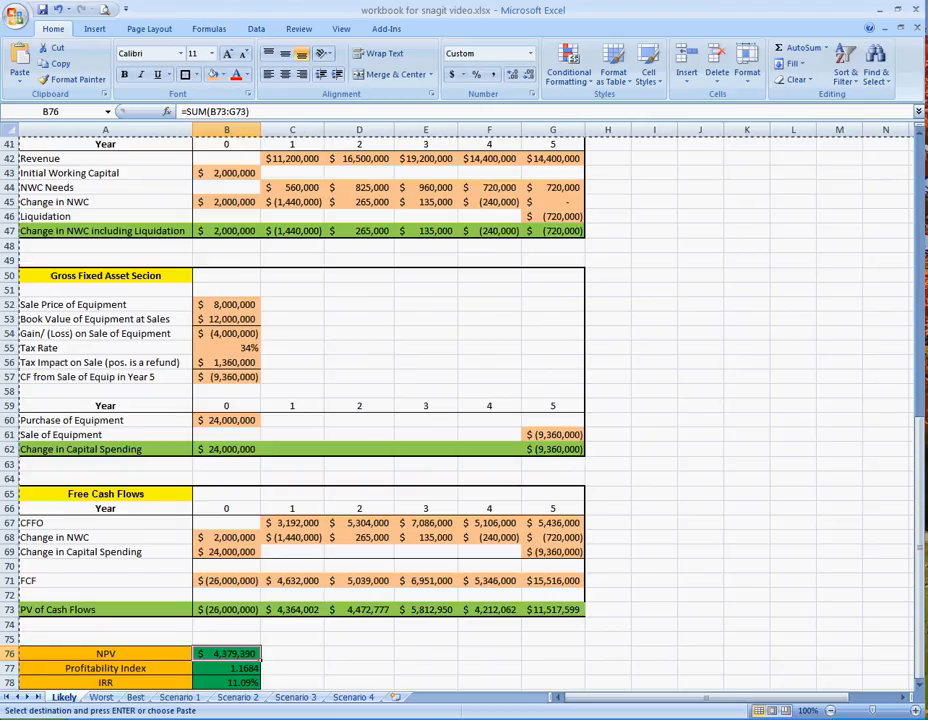
{"action": "mouse_move", "coordinate": [95, 708]}
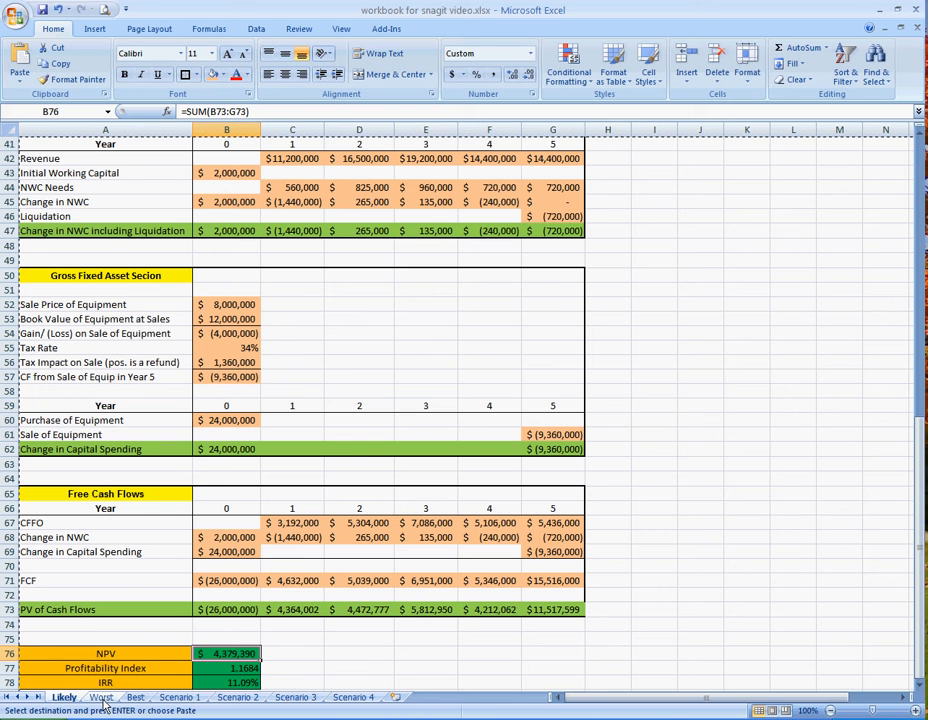
{"action": "left_click", "coordinate": [97, 699]}
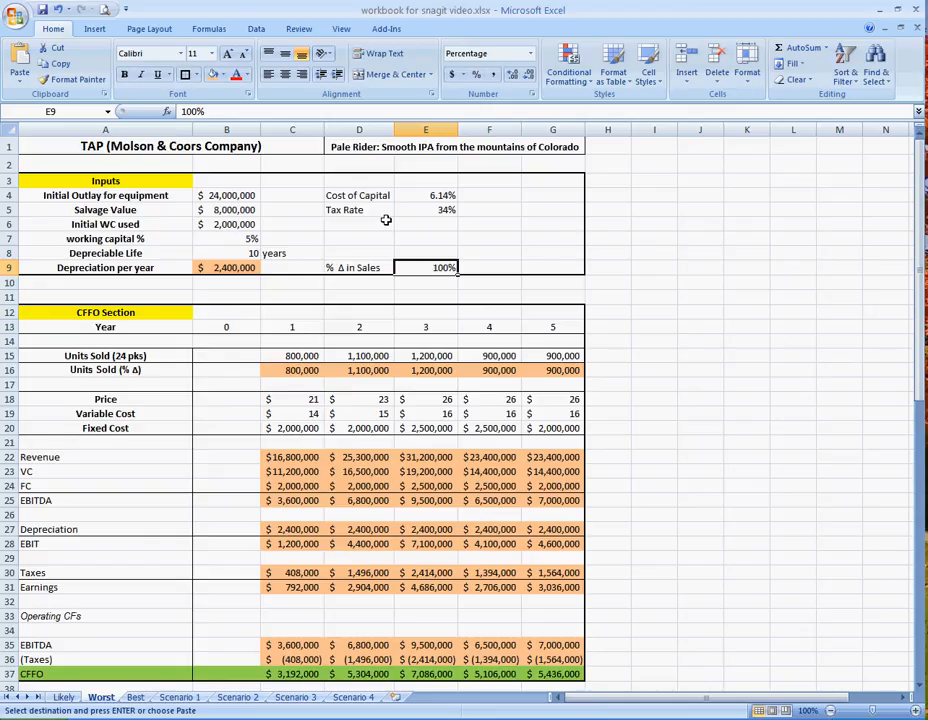
Step: Enter 80% as the Worst sheet's sales change and check the units sold and NPV formulas
{"action": "type", "text": "80%"}
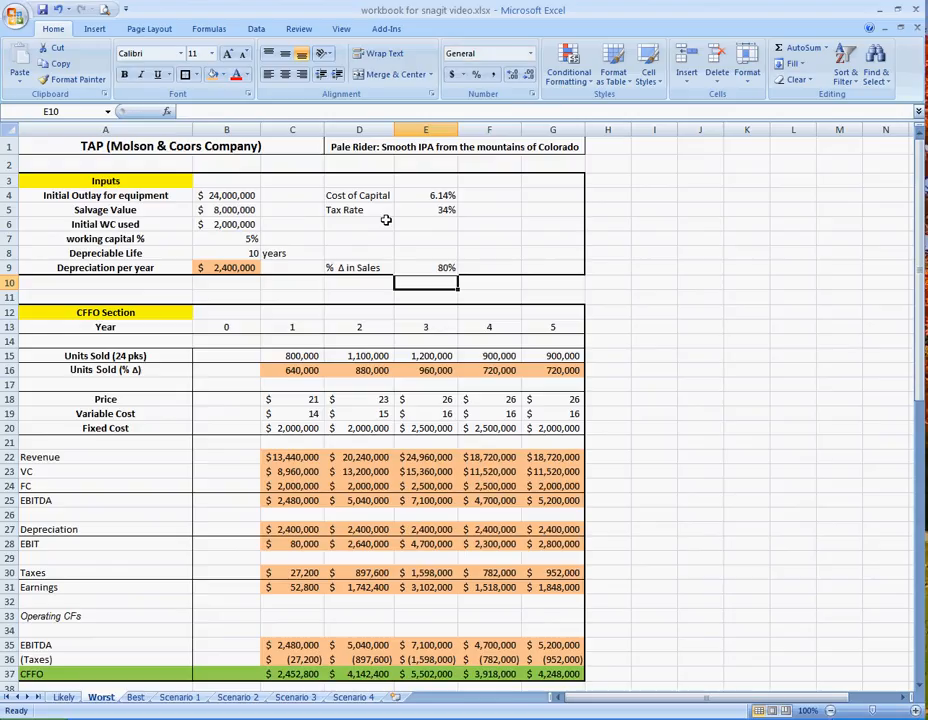
{"action": "mouse_move", "coordinate": [326, 385]}
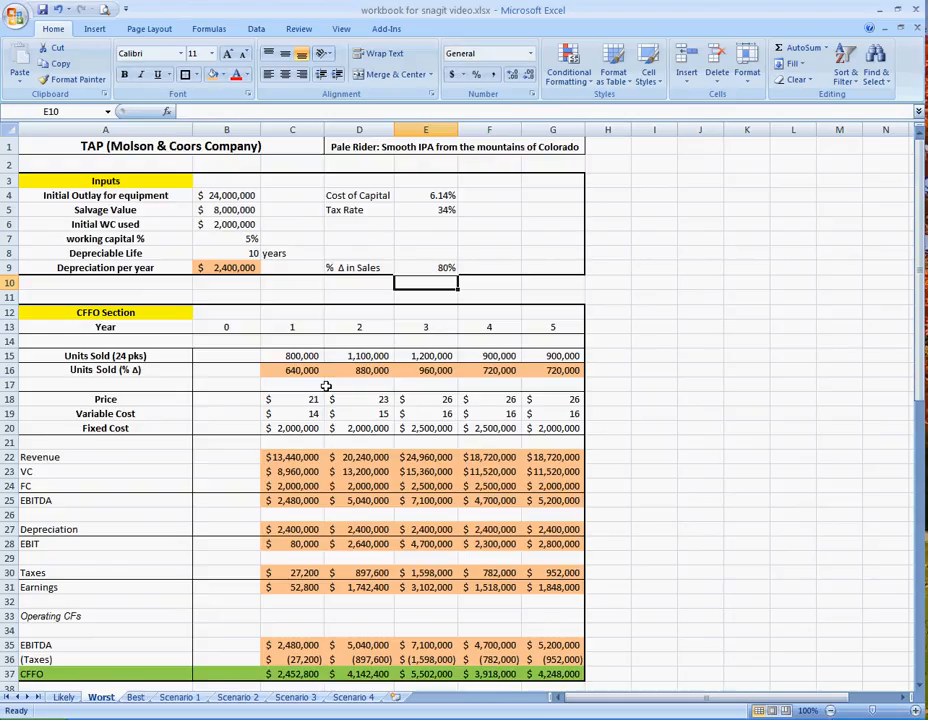
{"action": "left_click", "coordinate": [292, 370]}
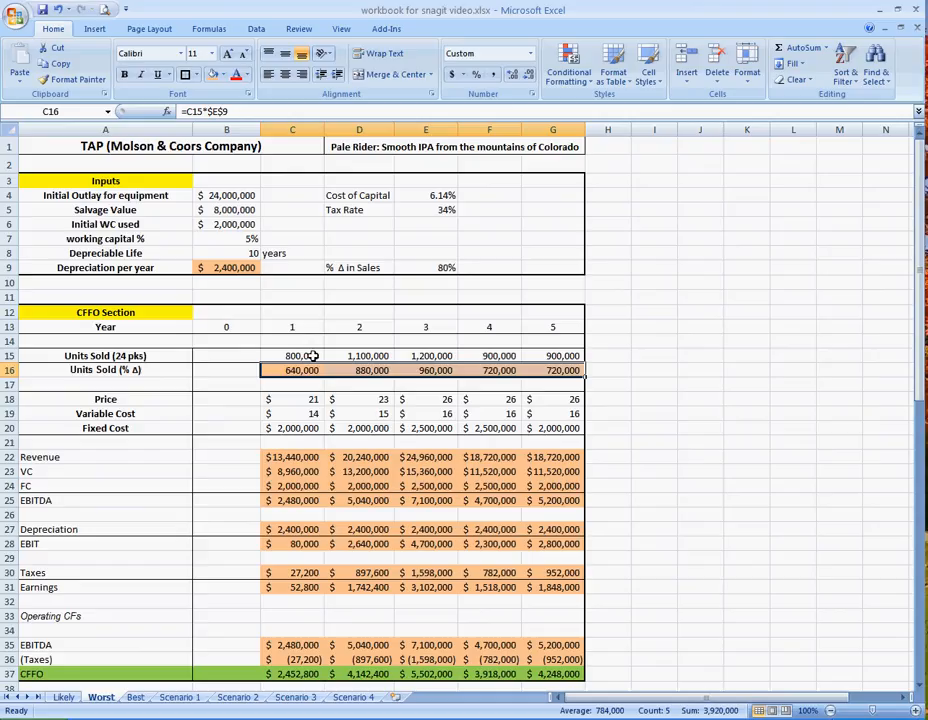
{"action": "mouse_move", "coordinate": [310, 370]}
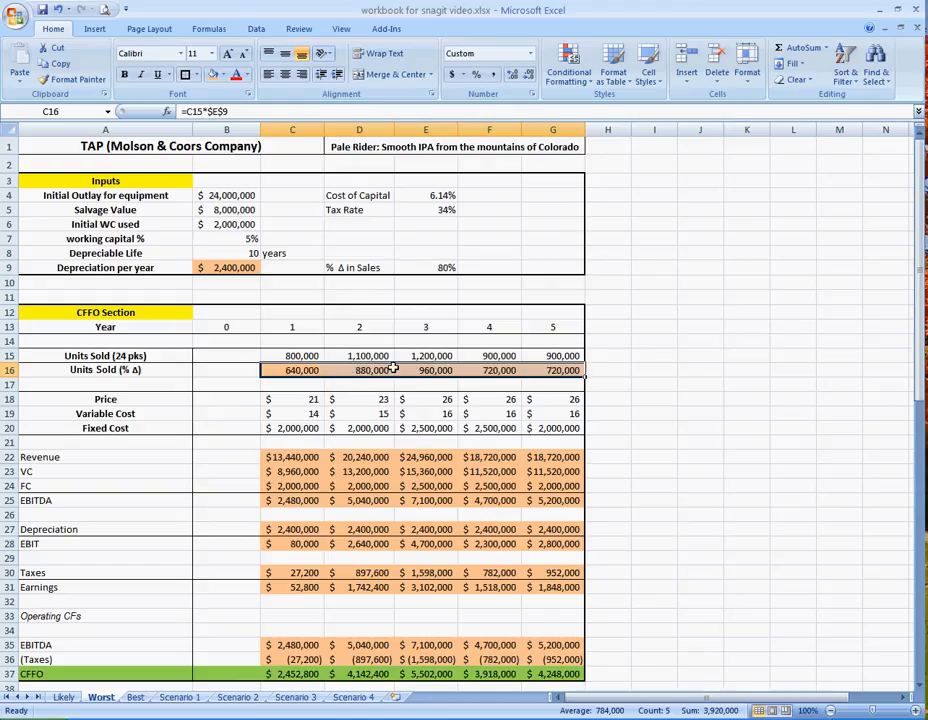
{"action": "mouse_move", "coordinate": [648, 362]}
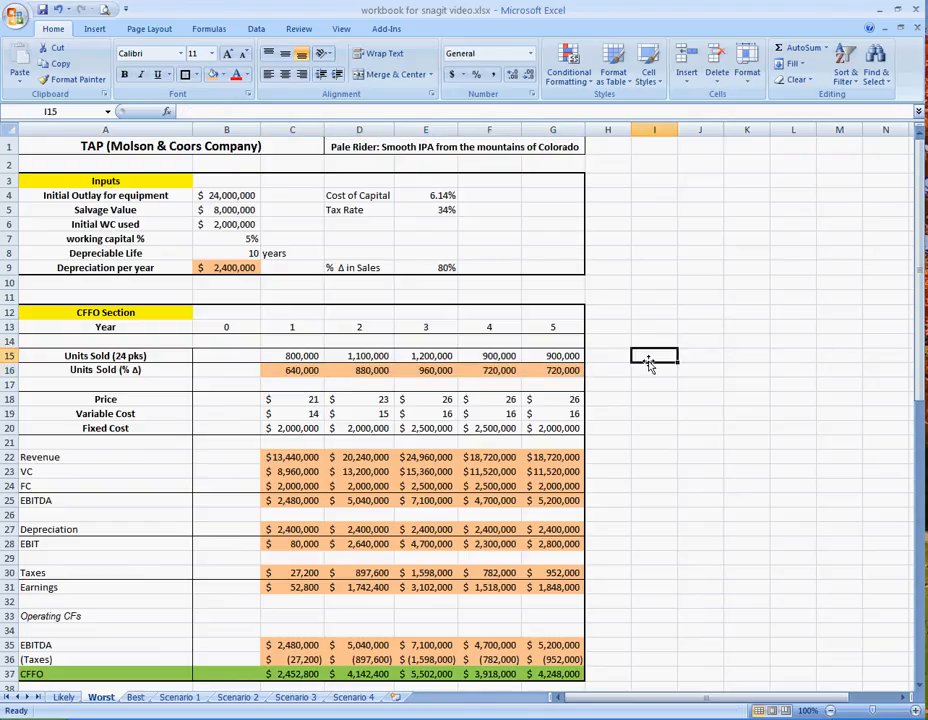
{"action": "mouse_move", "coordinate": [632, 381]}
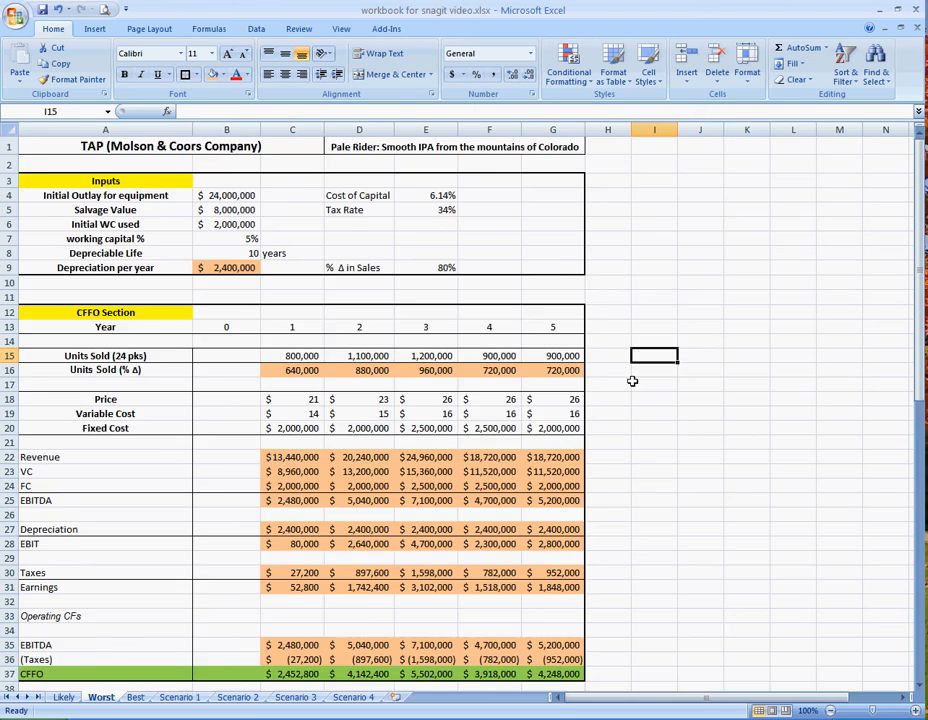
{"action": "scroll", "scroll_direction": "down", "scroll_amount": 3}
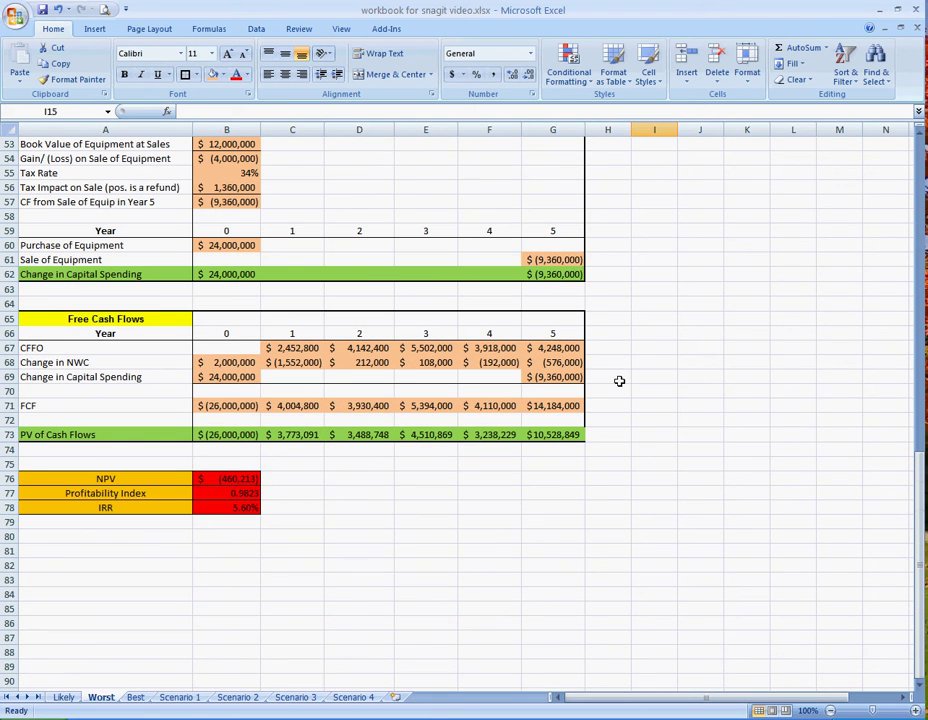
{"action": "left_click", "coordinate": [226, 478]}
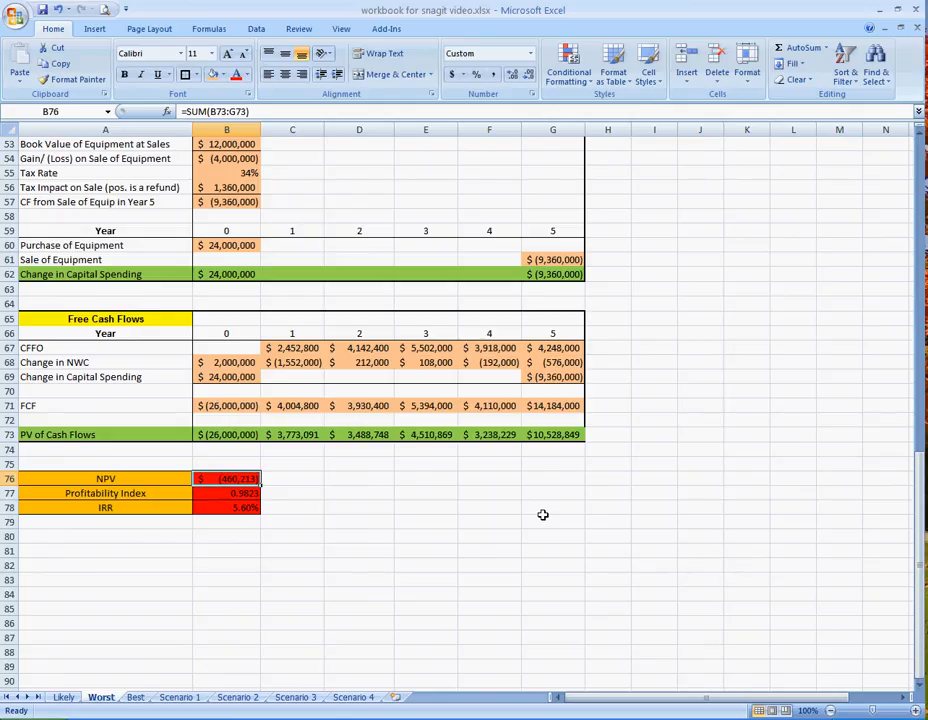
{"action": "mouse_move", "coordinate": [508, 534]}
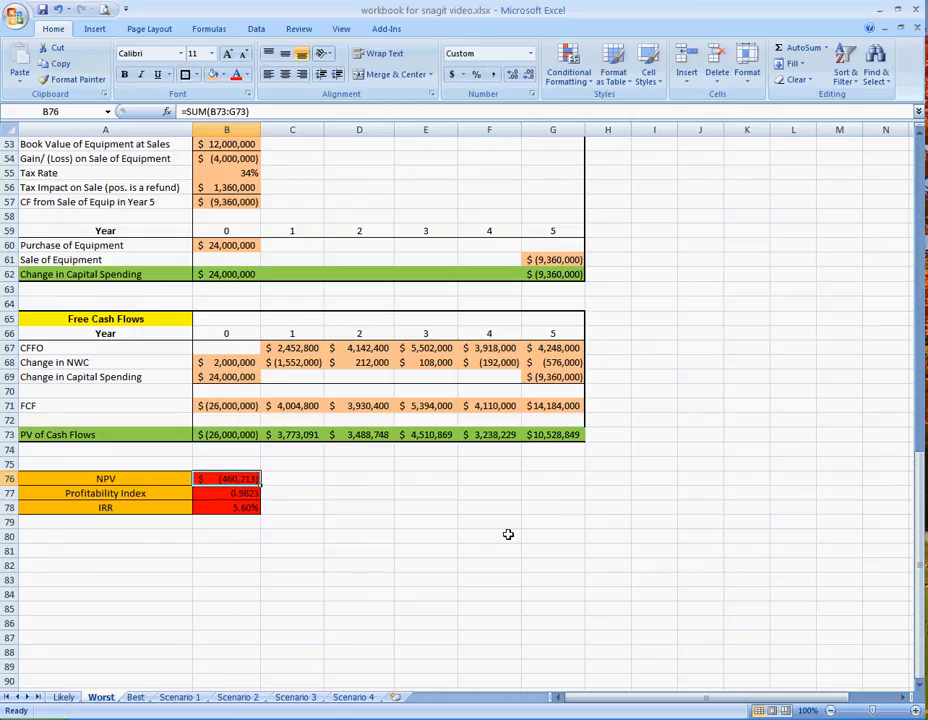
{"action": "mouse_move", "coordinate": [449, 540]}
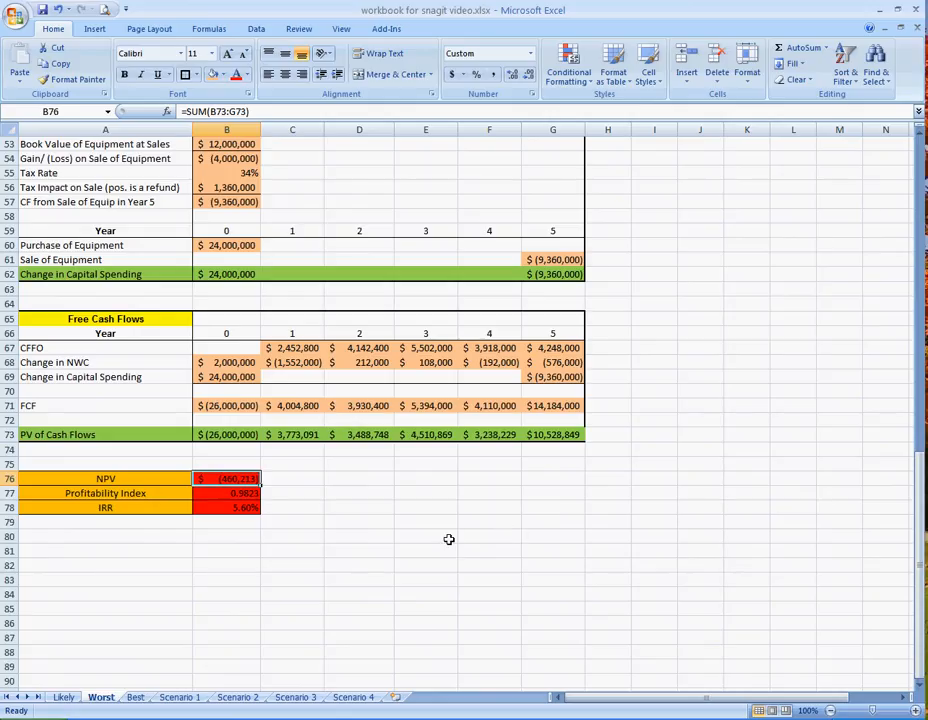
{"action": "mouse_move", "coordinate": [445, 478]}
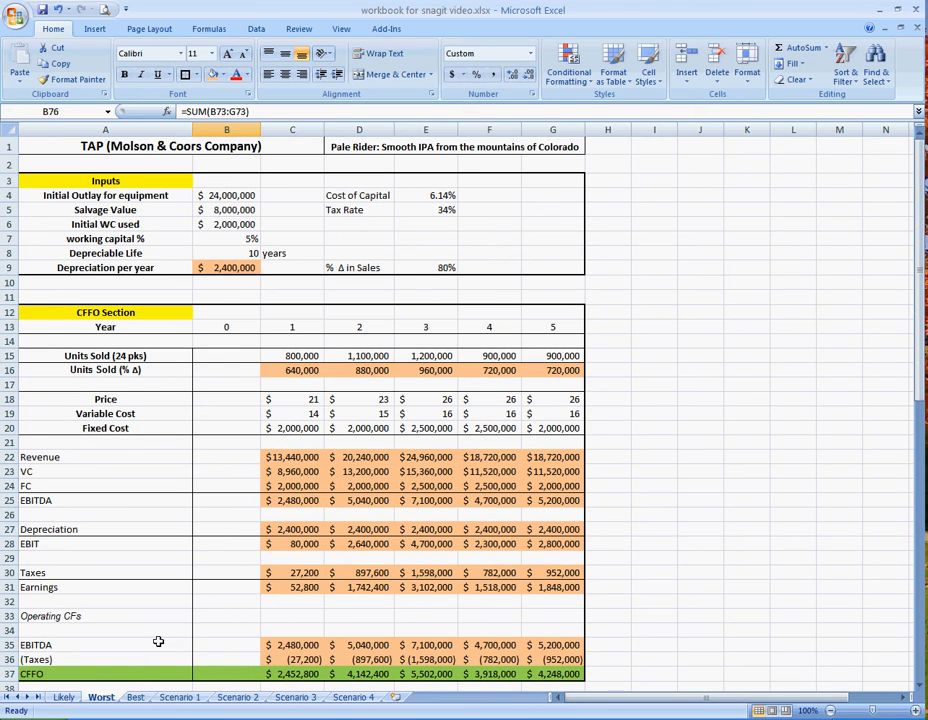
Step: Set the Best sheet's % Δ in Sales to 120% and review the results
{"action": "left_click", "coordinate": [130, 697]}
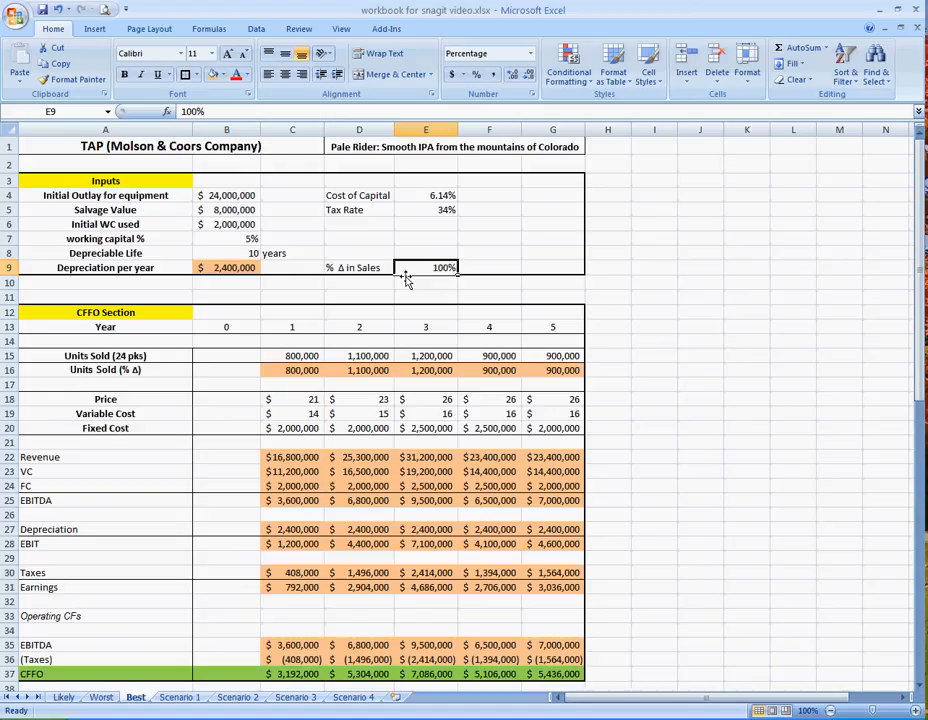
{"action": "type", "text": "120%"}
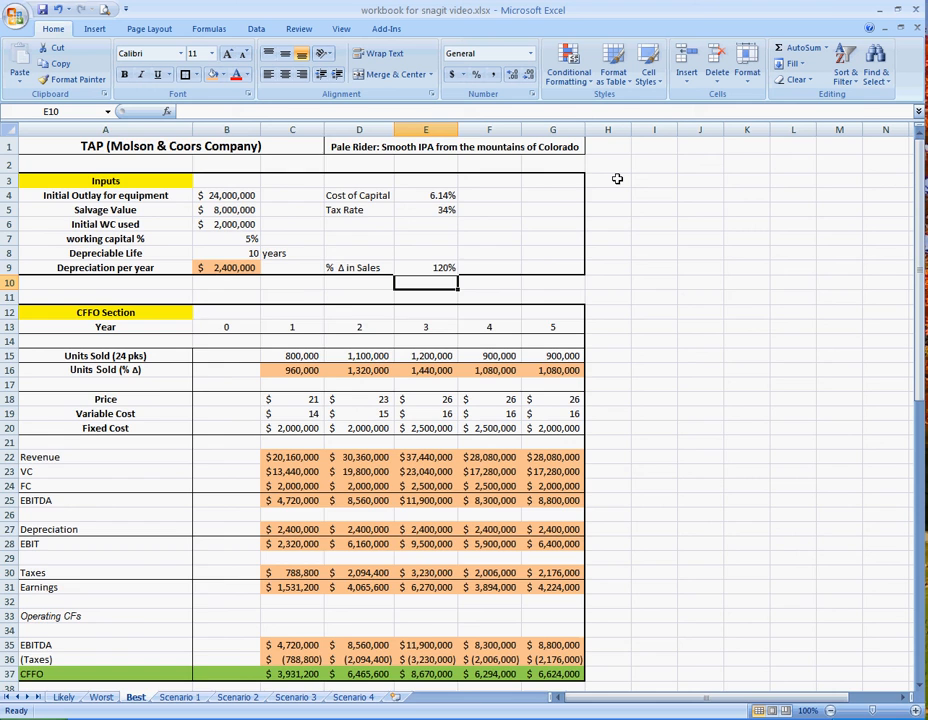
{"action": "scroll", "scroll_direction": "down", "scroll_amount": 3}
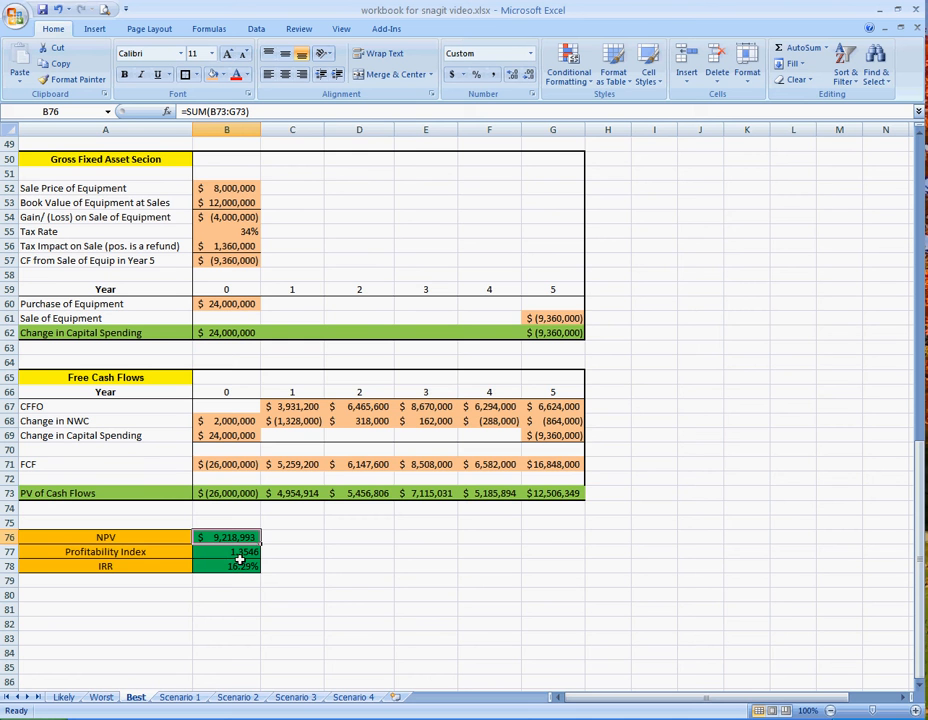
{"action": "scroll", "scroll_direction": "down", "scroll_amount": 3}
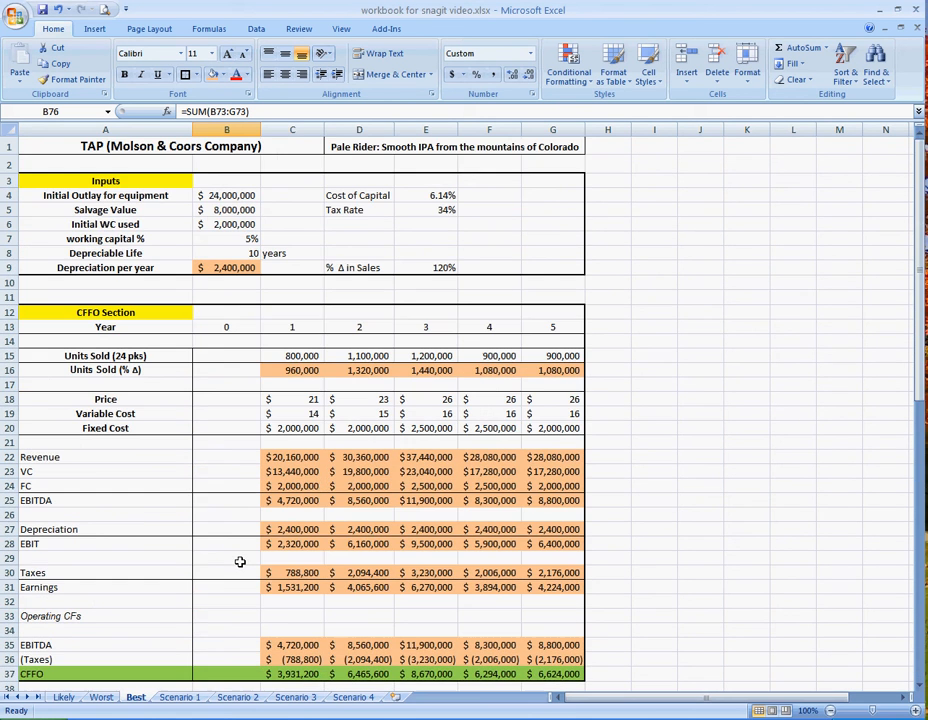
{"action": "mouse_move", "coordinate": [260, 559]}
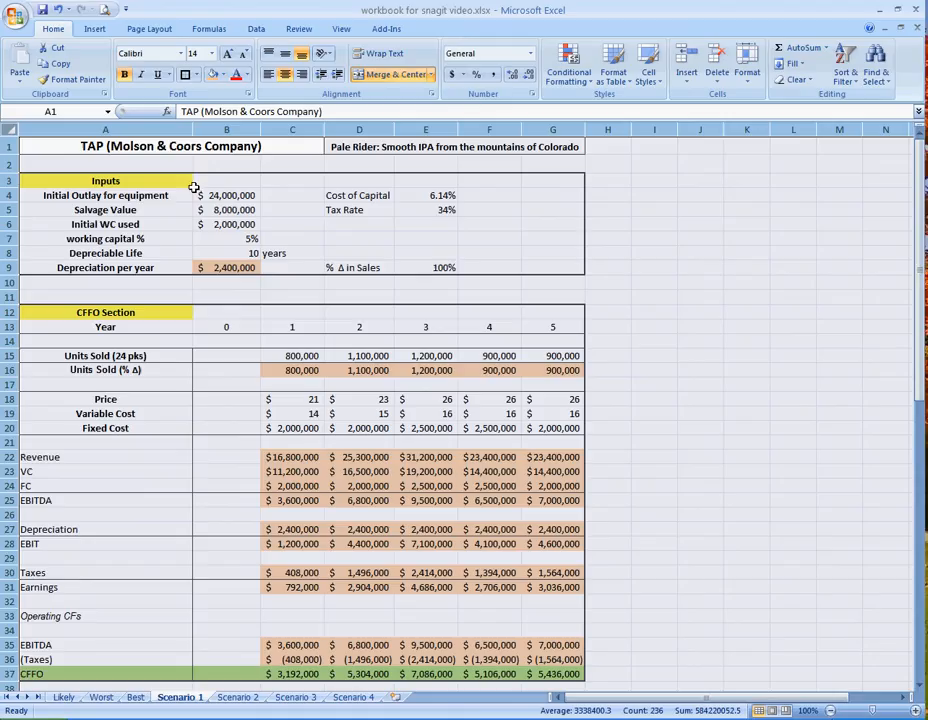
Step: Edit the Scenario 1 initial equipment outlay, entering 1800000 and 24000000
{"action": "left_click", "coordinate": [100, 162]}
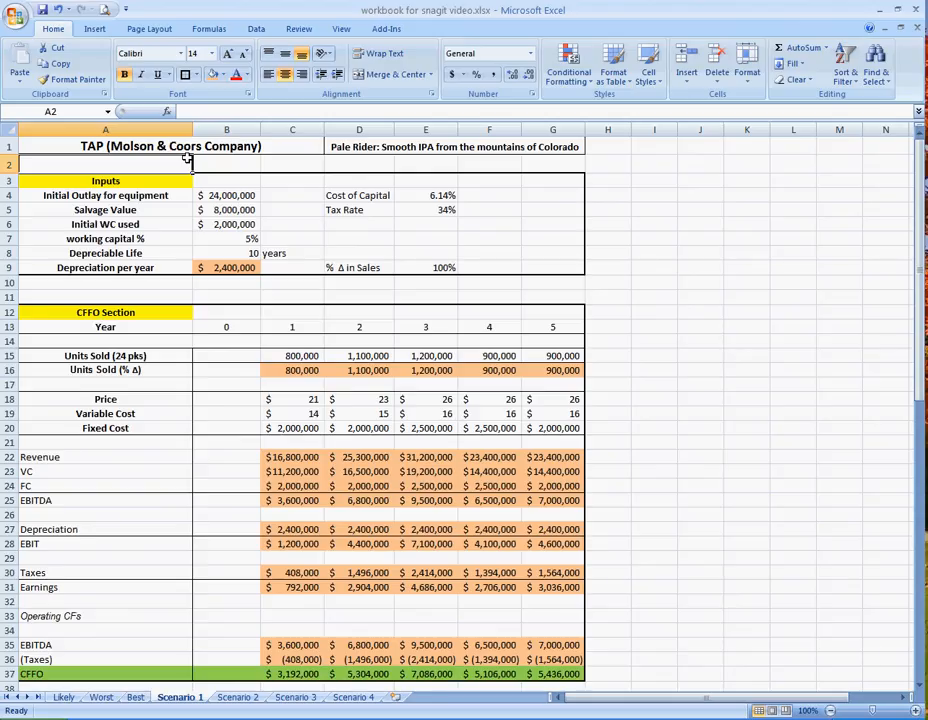
{"action": "left_click", "coordinate": [226, 195]}
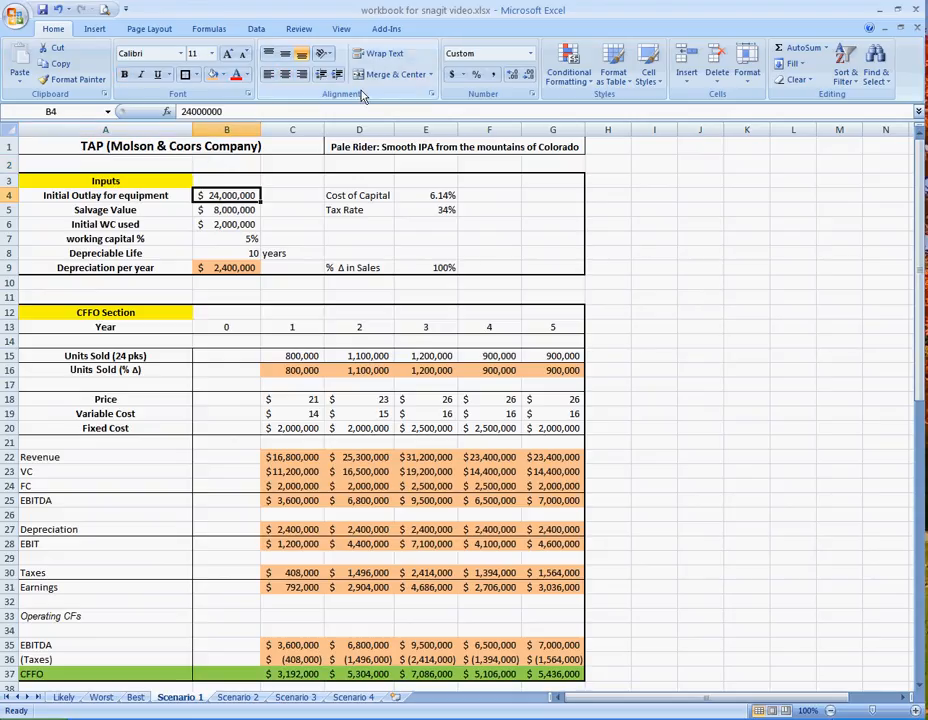
{"action": "type", "text": "1800000"}
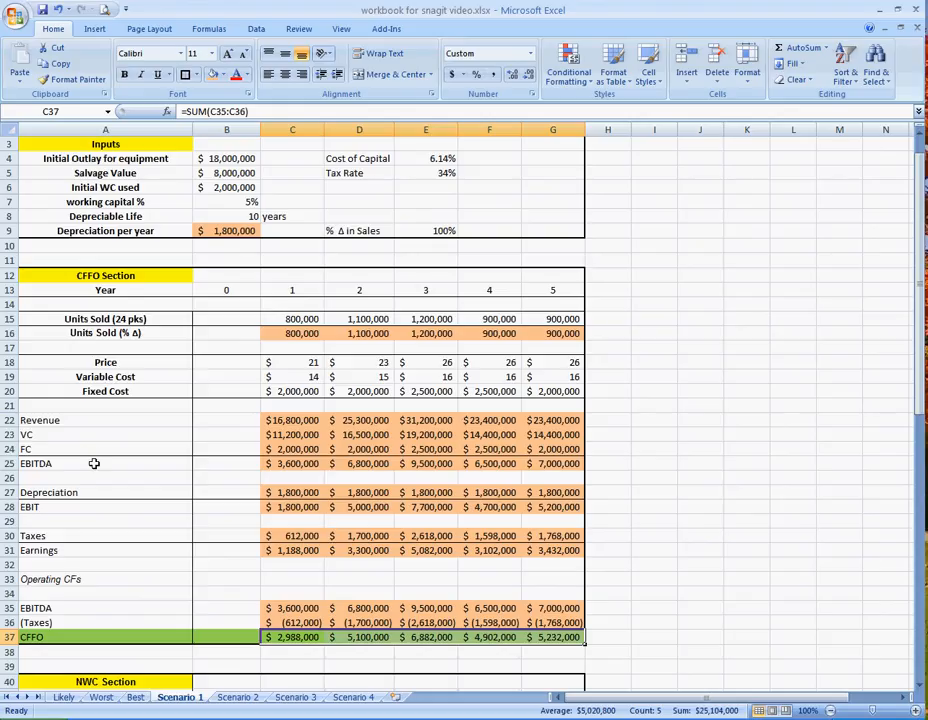
{"action": "mouse_move", "coordinate": [566, 507]}
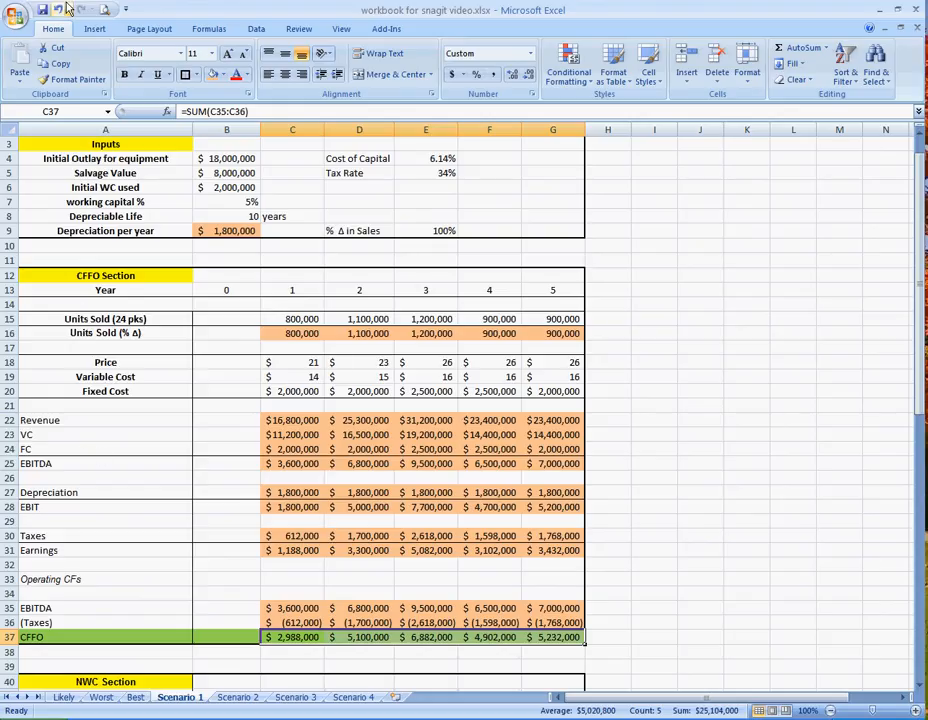
{"action": "type", "text": "24000000"}
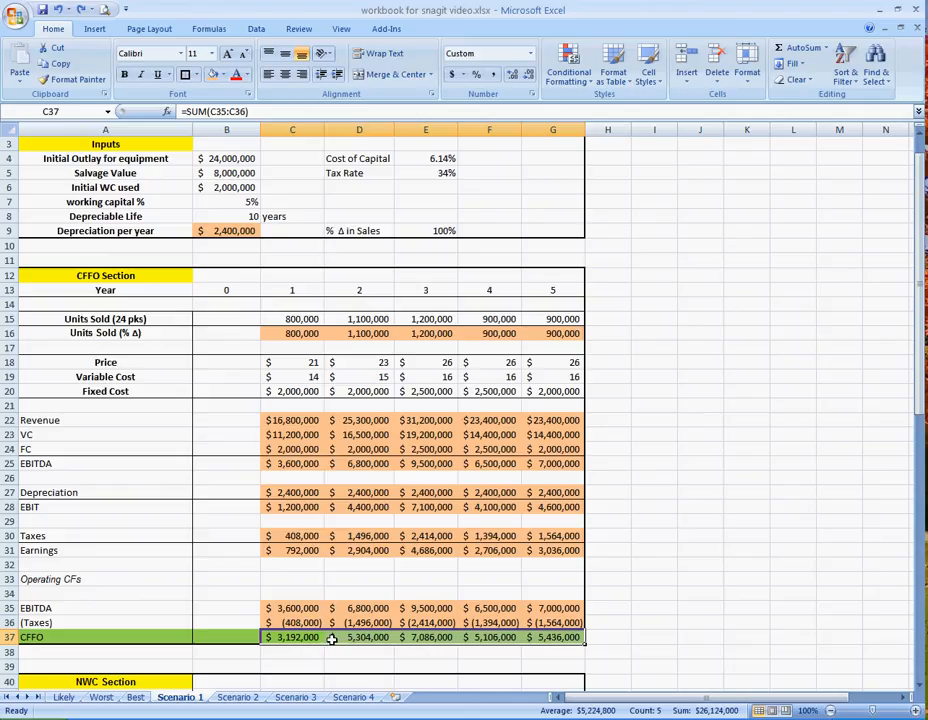
{"action": "mouse_move", "coordinate": [331, 648]}
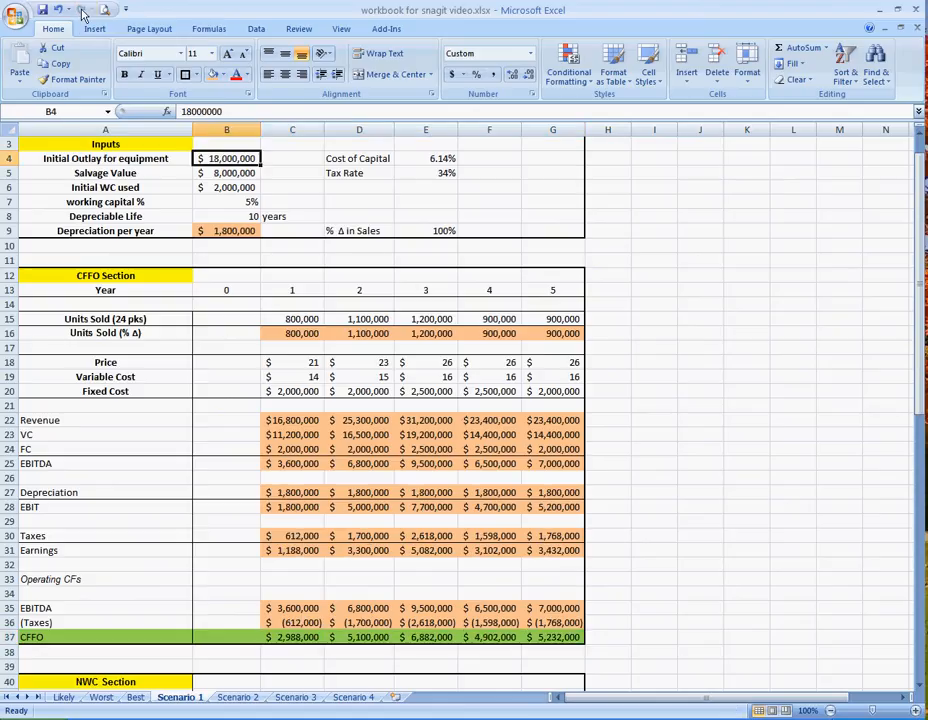
Step: Check Scenario 1's recalculated NPV of $8,766,206, PI 1.4383 and IRR 18.42%
{"action": "left_click_drag", "start_coordinate": [292, 608], "coordinate": [489, 622]}
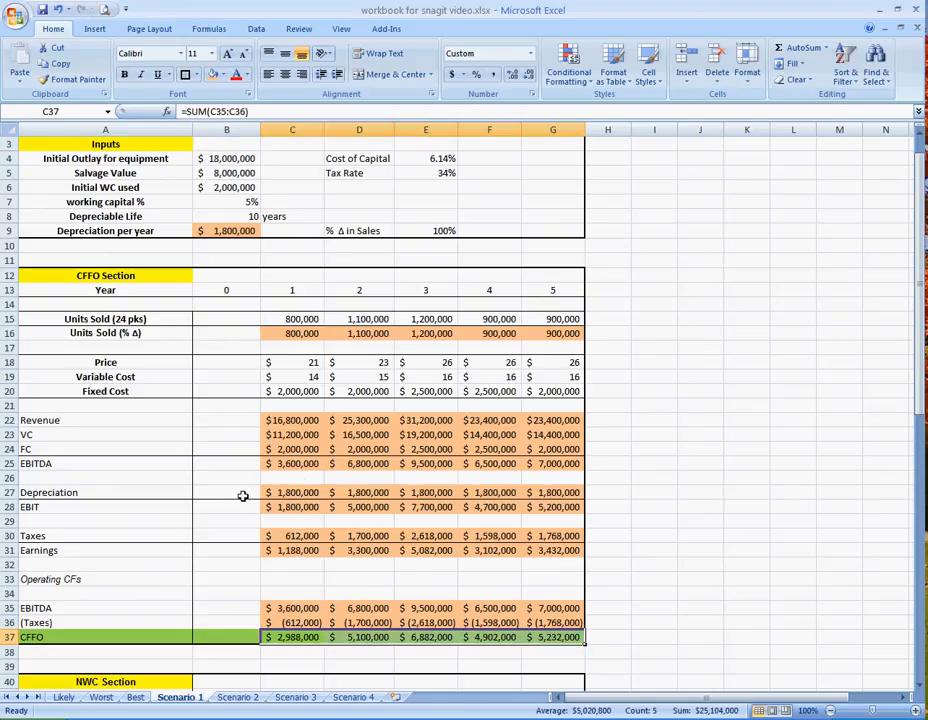
{"action": "scroll", "scroll_direction": "down", "scroll_amount": 3}
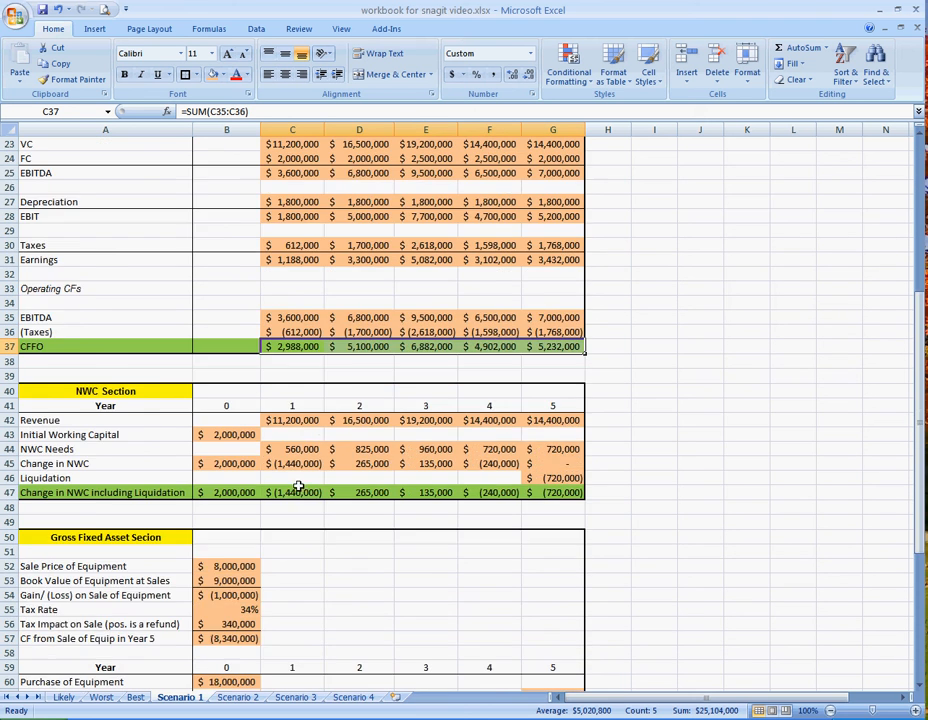
{"action": "scroll", "scroll_direction": "down", "scroll_amount": 3}
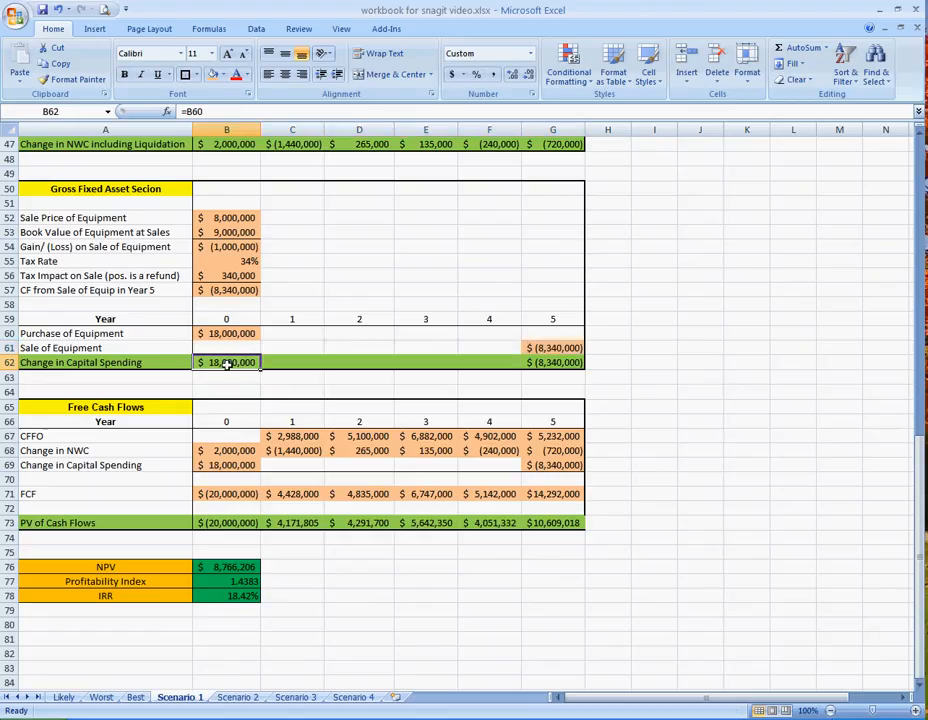
{"action": "left_click", "coordinate": [552, 362]}
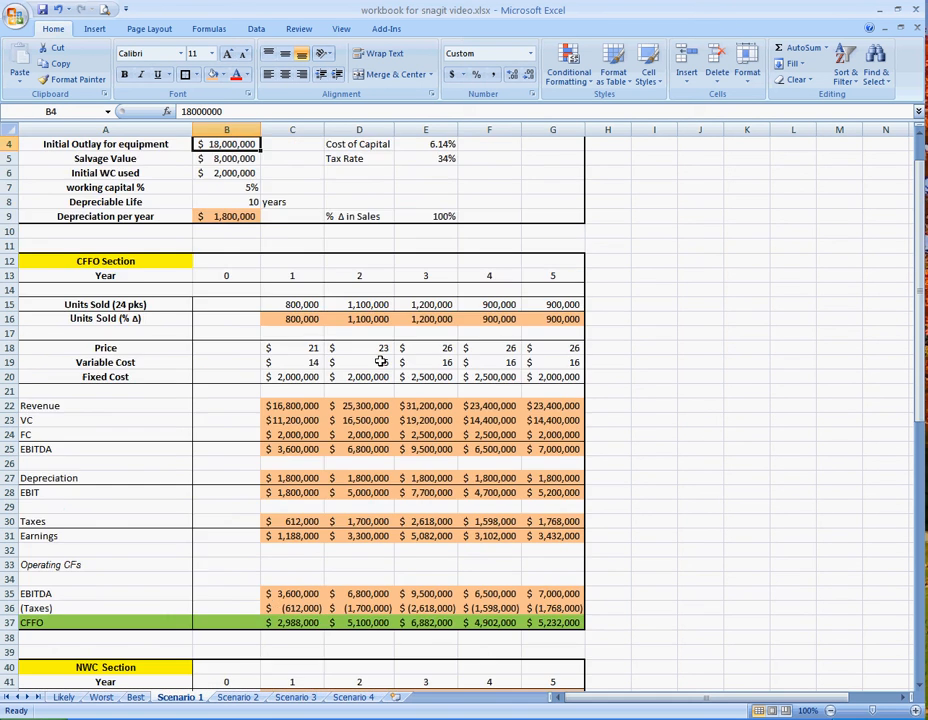
{"action": "scroll", "scroll_direction": "down", "scroll_amount": 3}
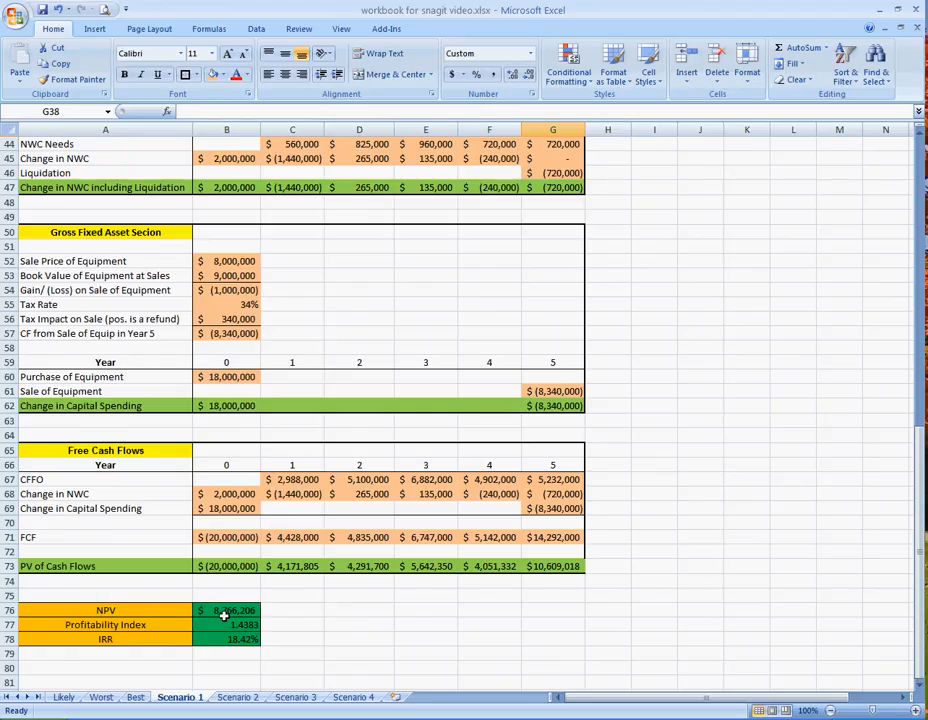
{"action": "left_click", "coordinate": [228, 611]}
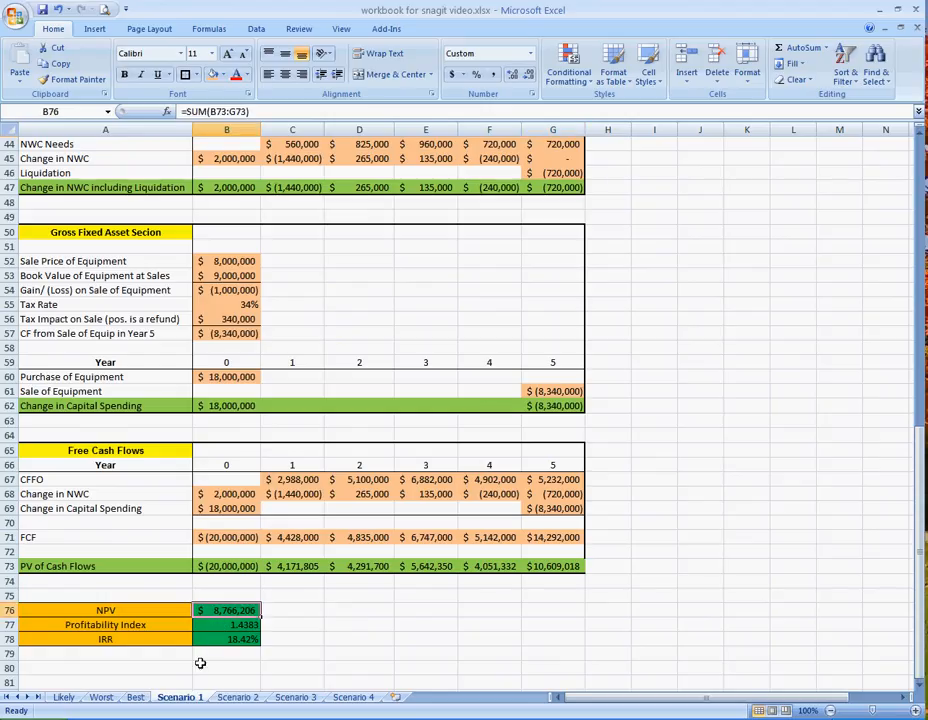
{"action": "scroll", "scroll_direction": "up", "scroll_amount": 3}
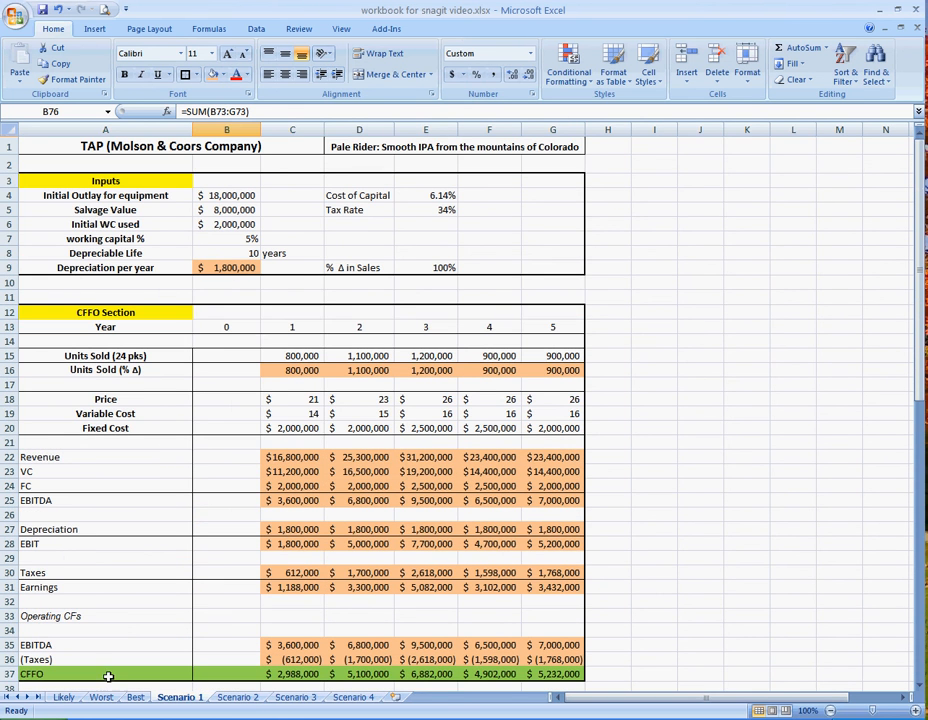
Step: Review Scenario 2's 10.00% cost of capital and its NPV of $883,366
{"action": "left_click", "coordinate": [261, 699]}
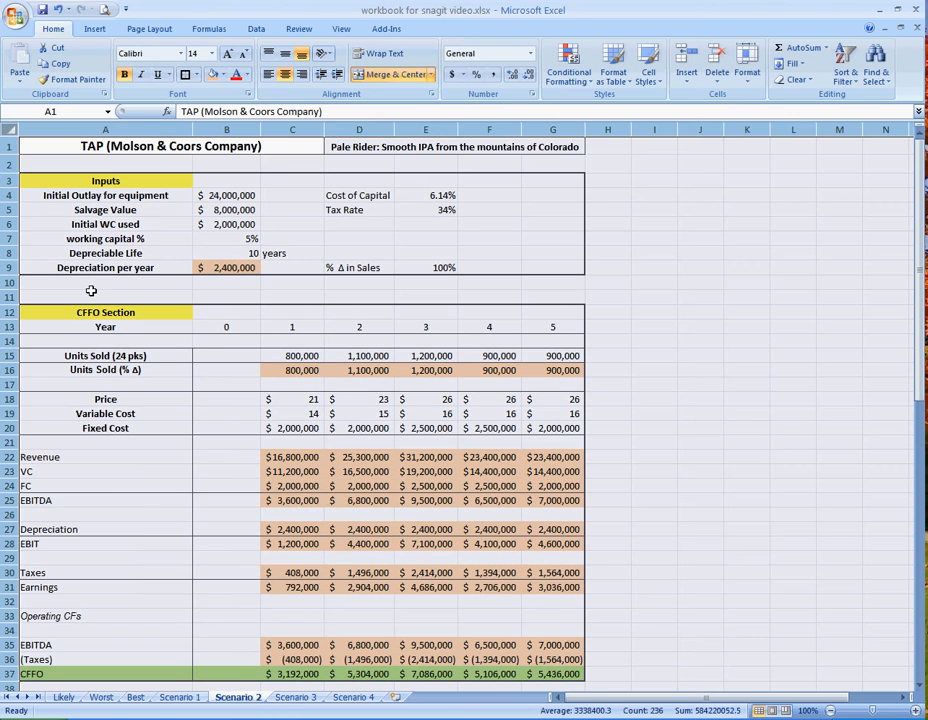
{"action": "left_click", "coordinate": [105, 164]}
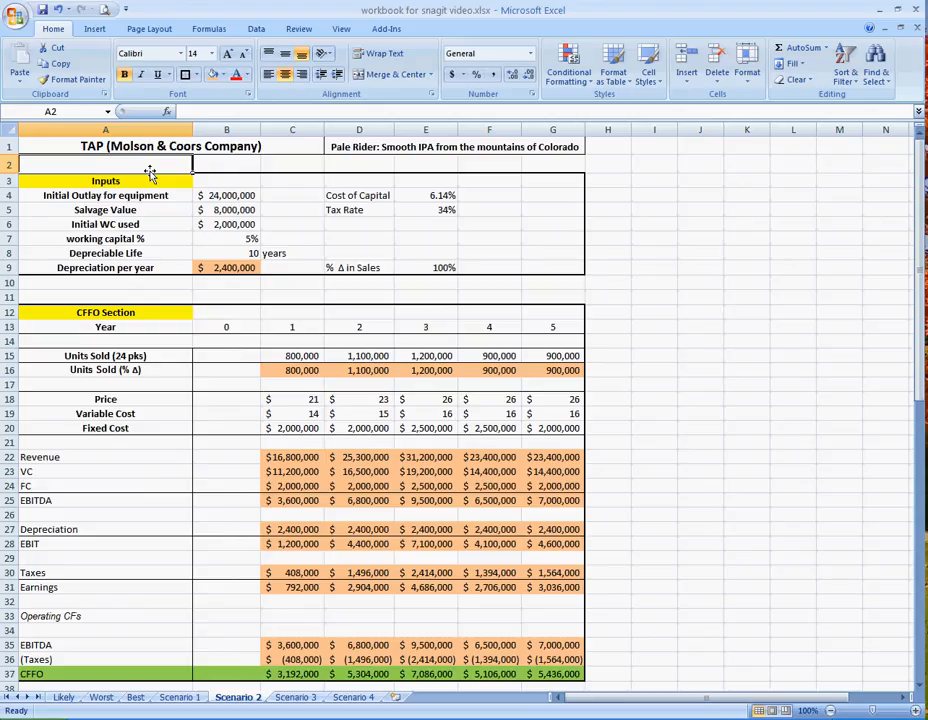
{"action": "left_click", "coordinate": [425, 195]}
{"action": "type", "text": "10"}
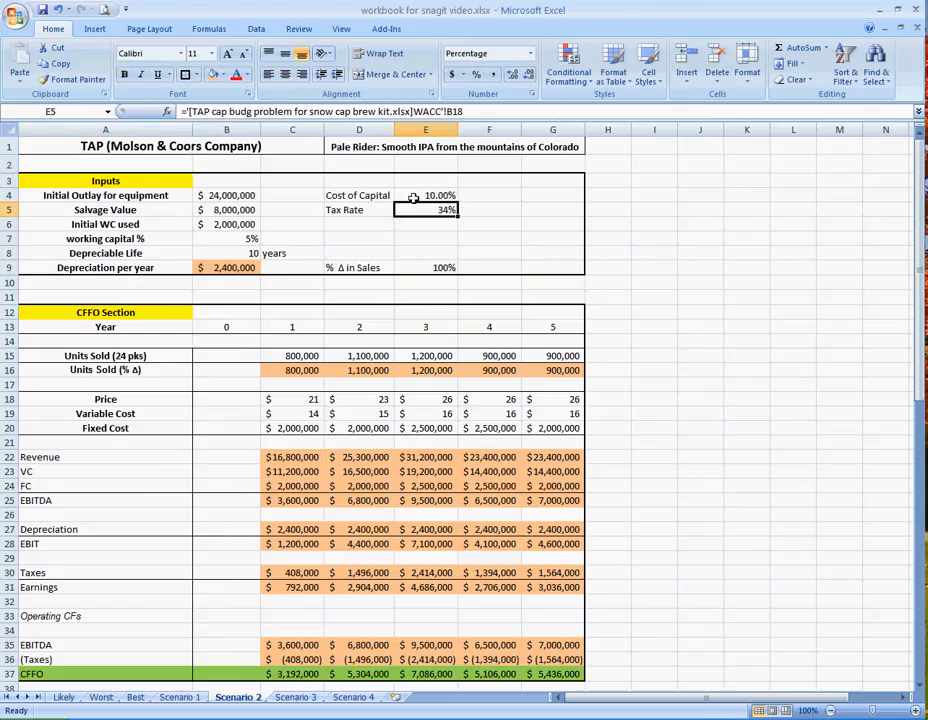
{"action": "scroll", "scroll_direction": "down", "scroll_amount": 3}
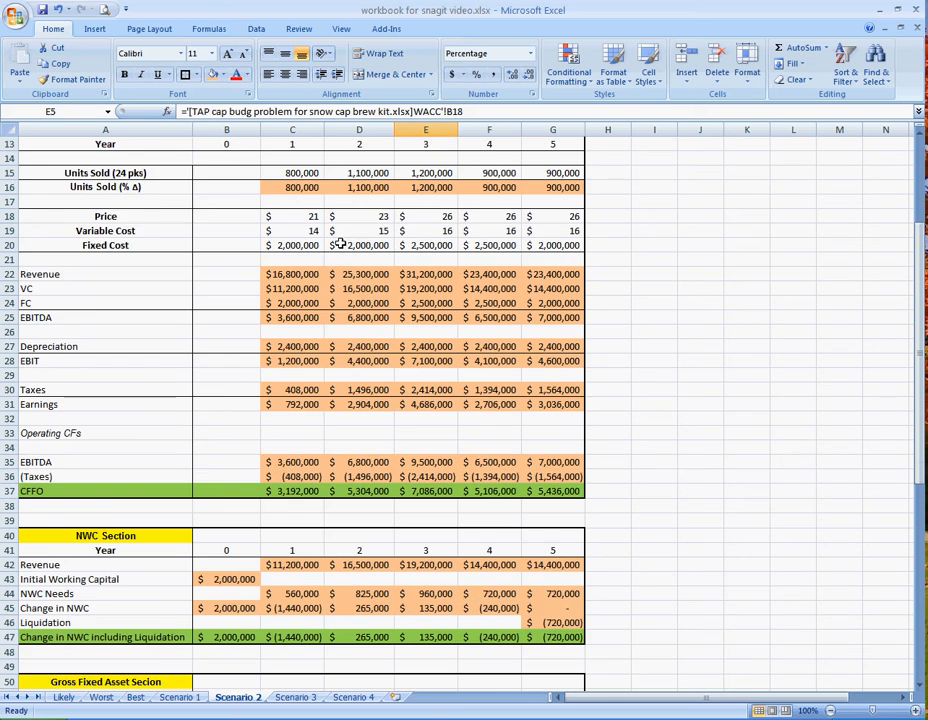
{"action": "scroll", "scroll_direction": "down", "scroll_amount": 3}
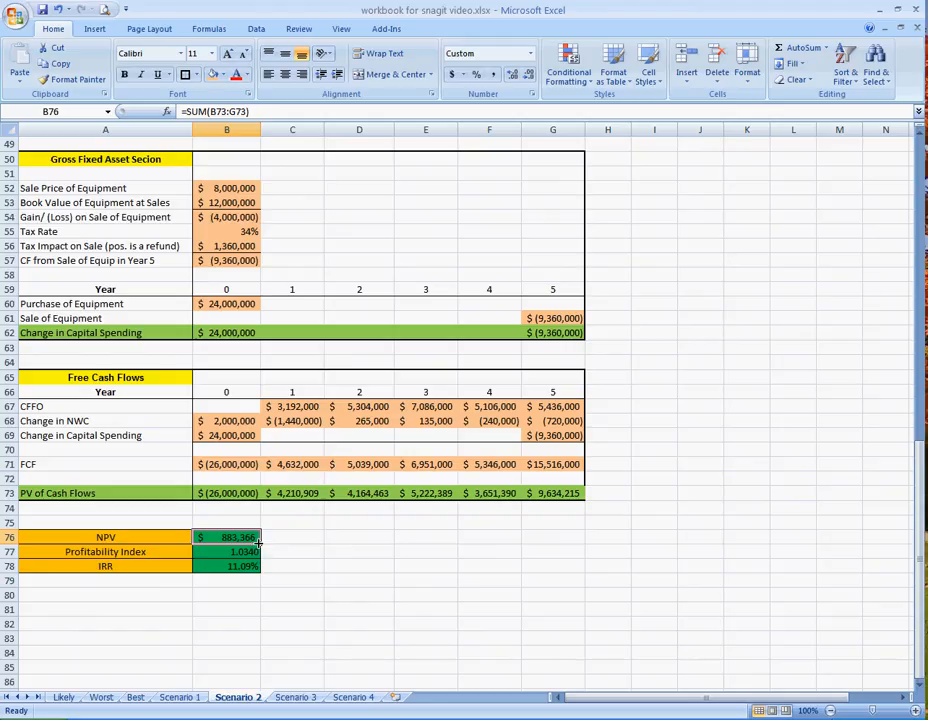
{"action": "mouse_move", "coordinate": [235, 551]}
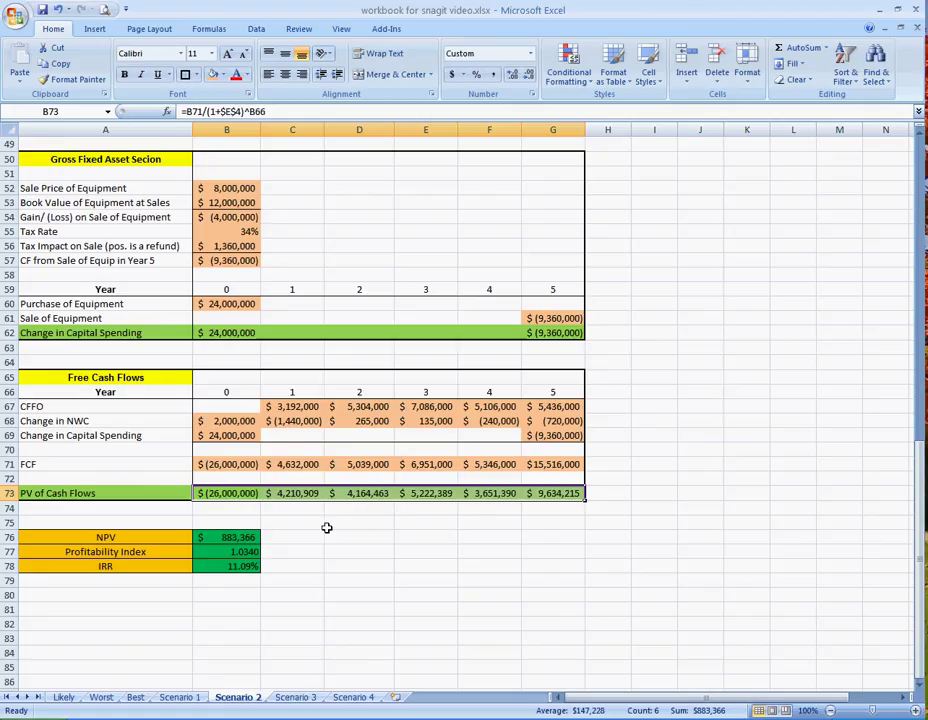
{"action": "mouse_move", "coordinate": [320, 534]}
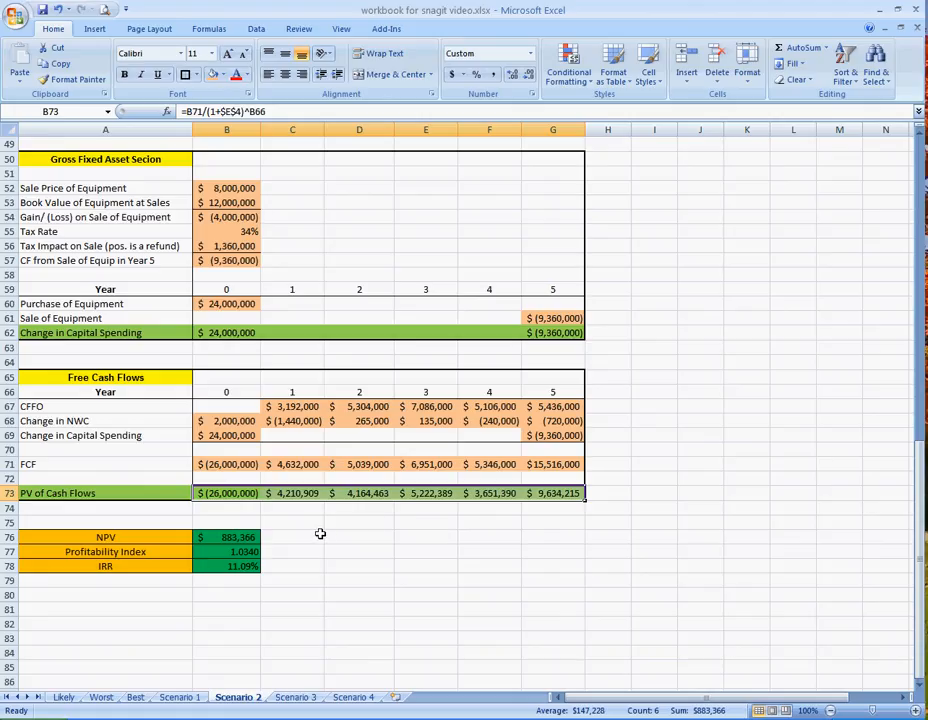
{"action": "mouse_move", "coordinate": [320, 538]}
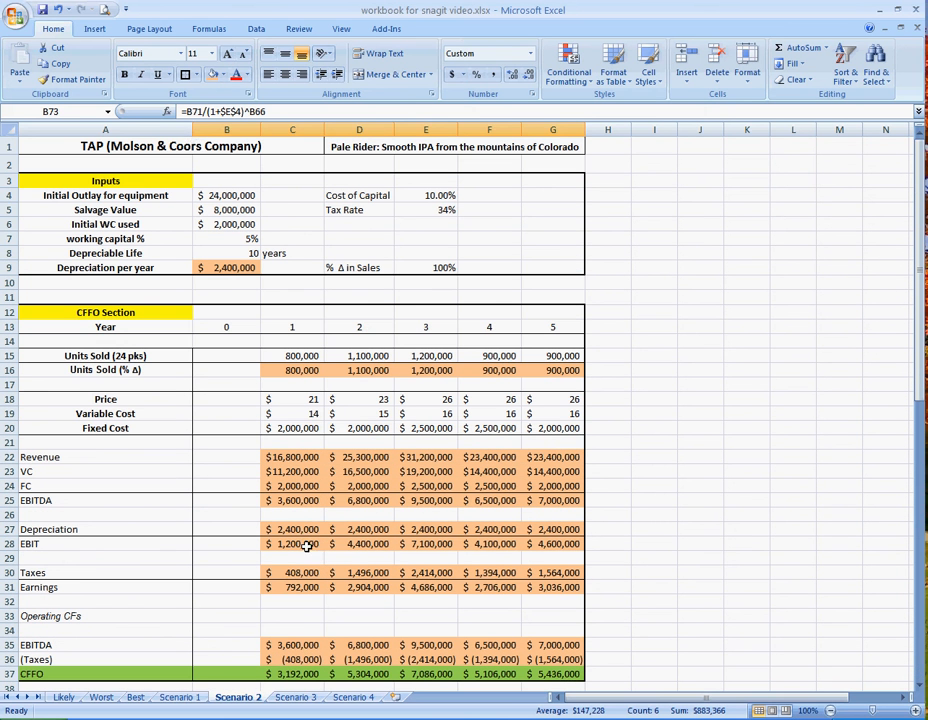
{"action": "left_click", "coordinate": [105, 146]}
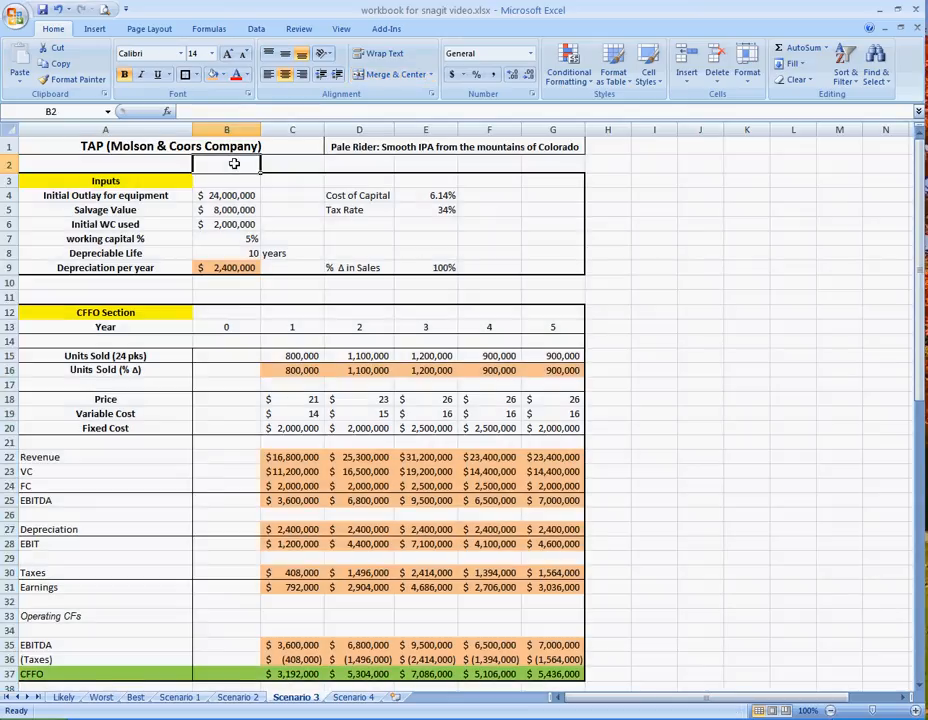
Step: Enter Scenario 3 variable costs 17, 18, 19, 19, 19 and check NPV -$3,789,901
{"action": "scroll", "scroll_direction": "down", "scroll_amount": 3}
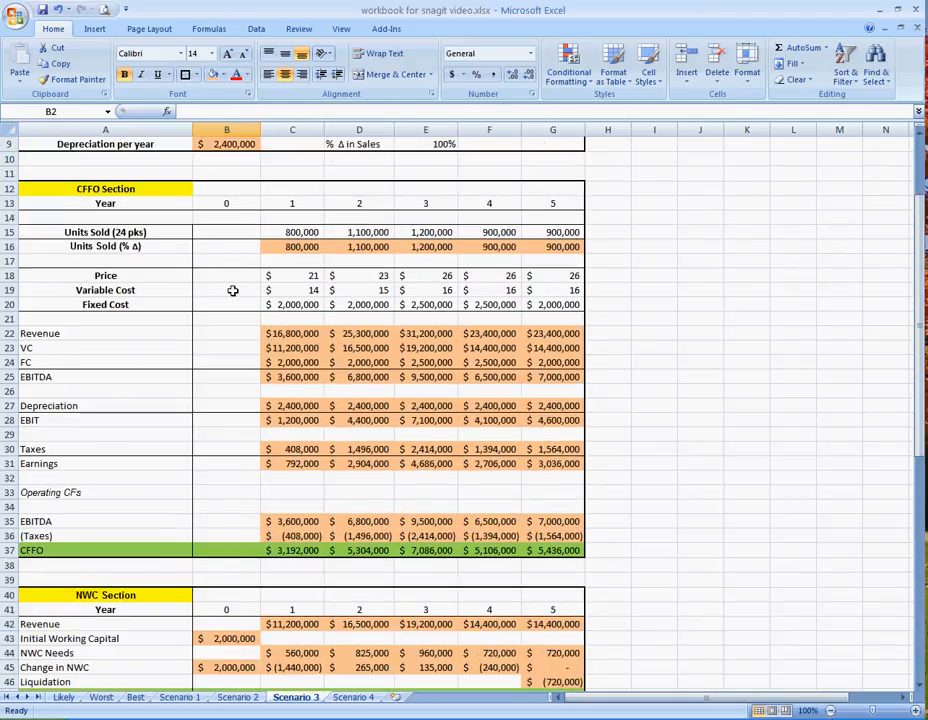
{"action": "left_click", "coordinate": [311, 290]}
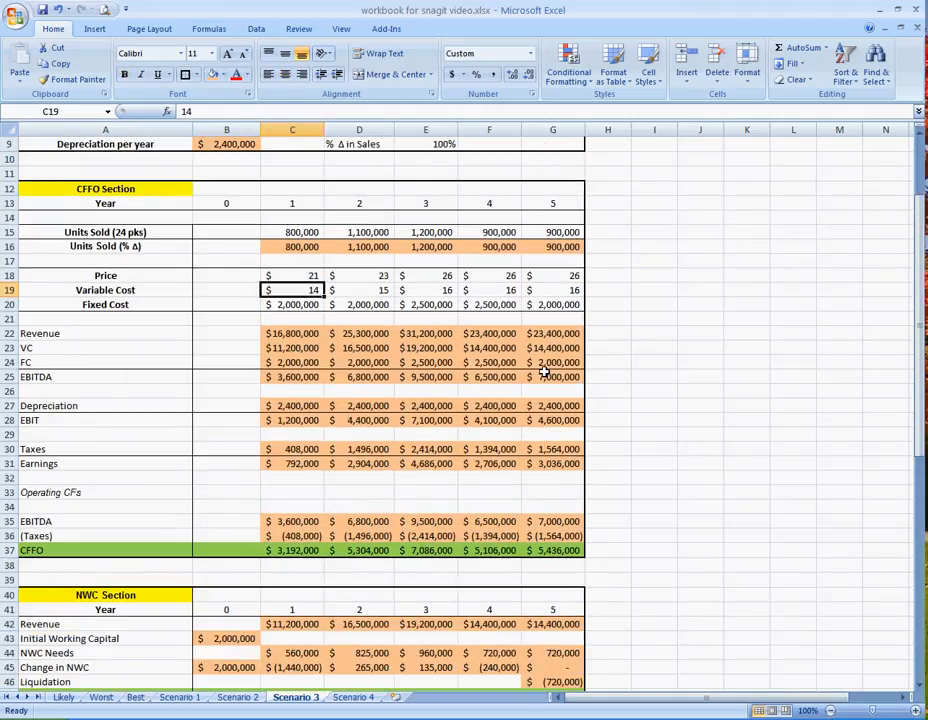
{"action": "type", "text": "17"}
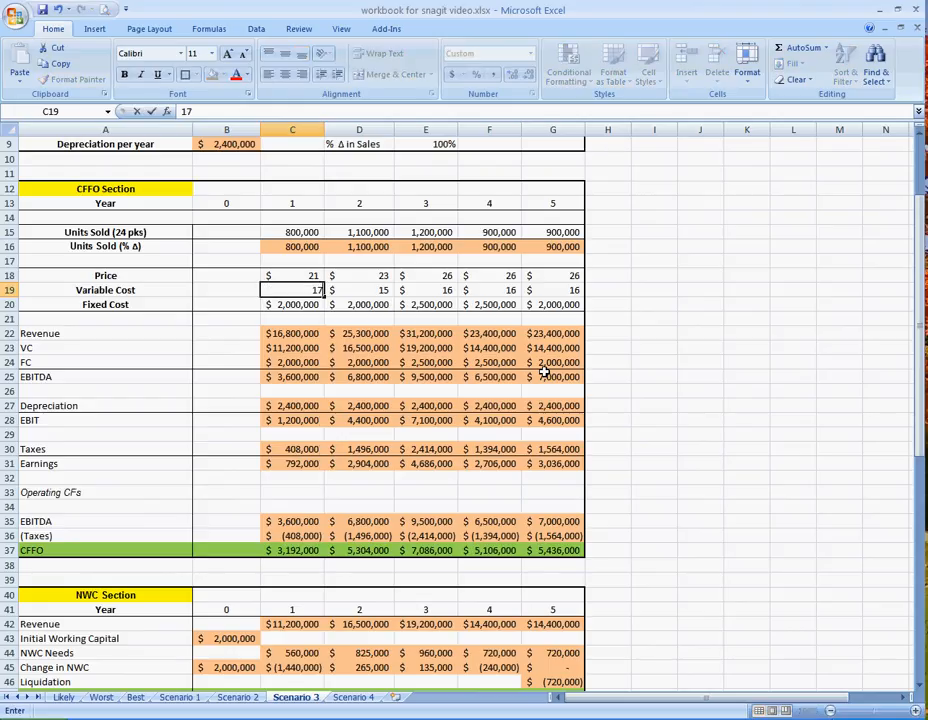
{"action": "type", "text": "18"}
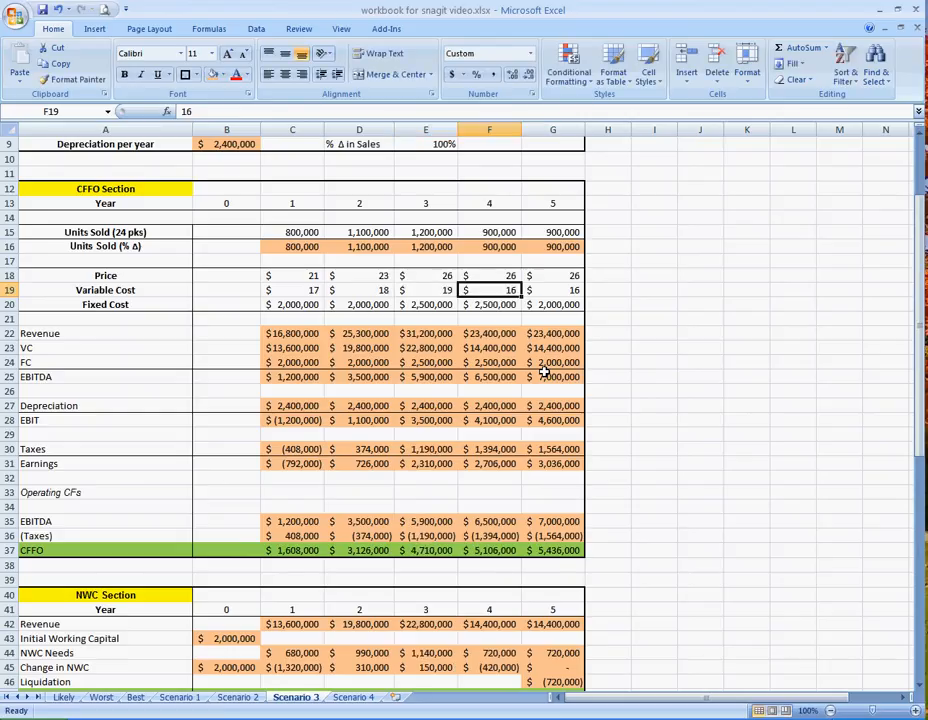
{"action": "type", "text": "19"}
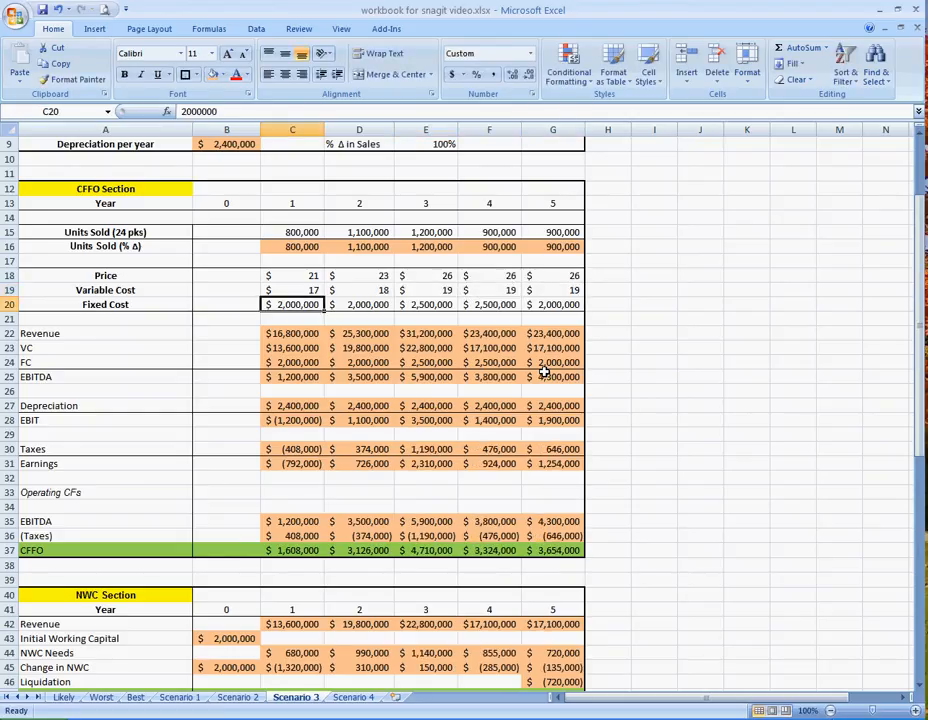
{"action": "left_click", "coordinate": [607, 305]}
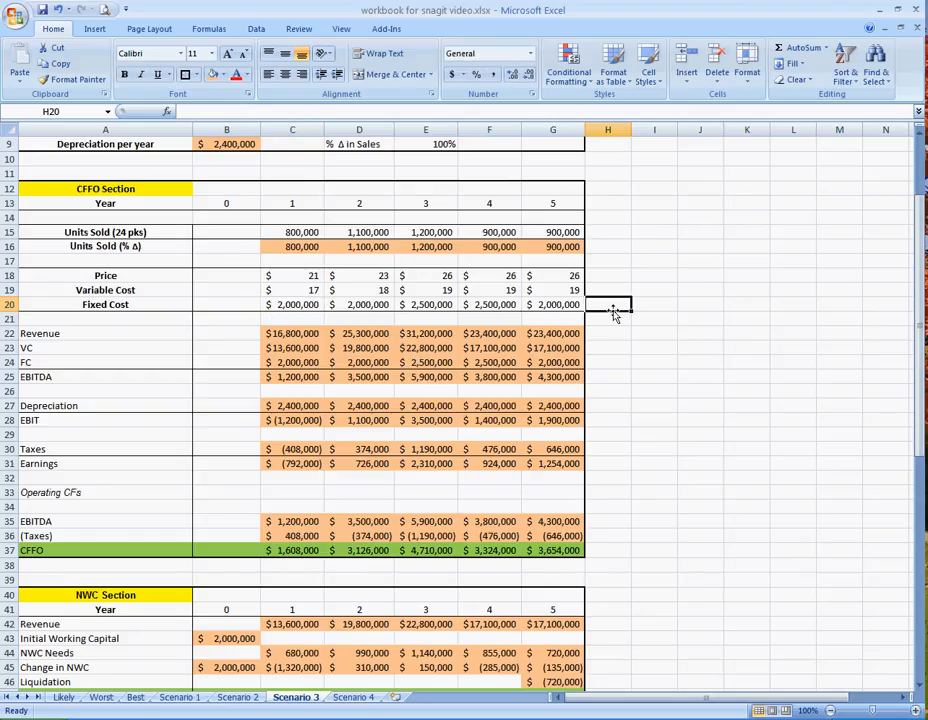
{"action": "mouse_move", "coordinate": [600, 461]}
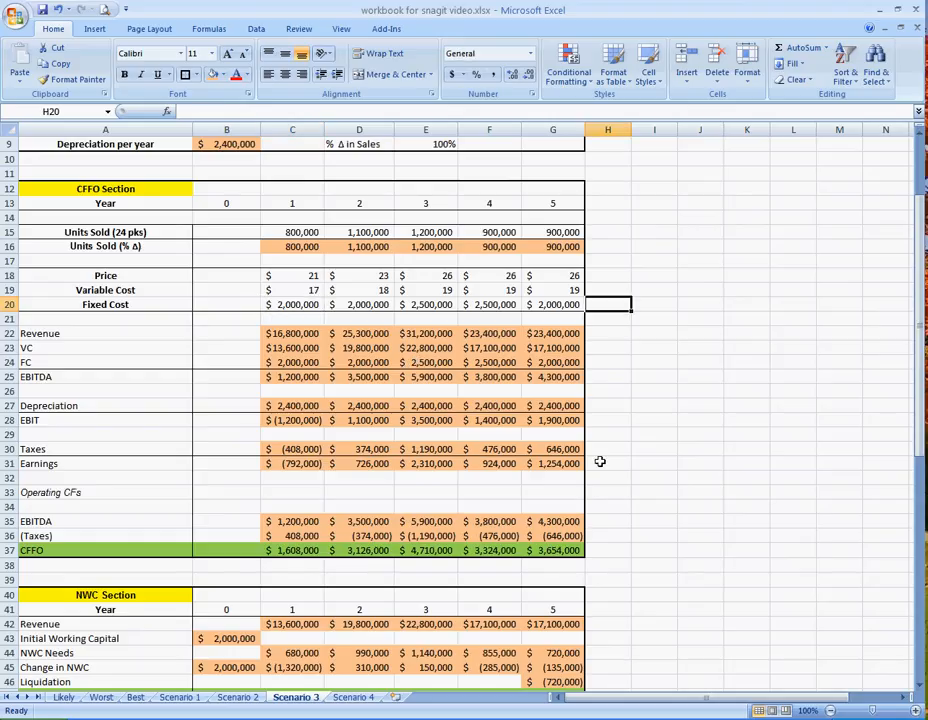
{"action": "scroll", "scroll_direction": "down", "scroll_amount": 3}
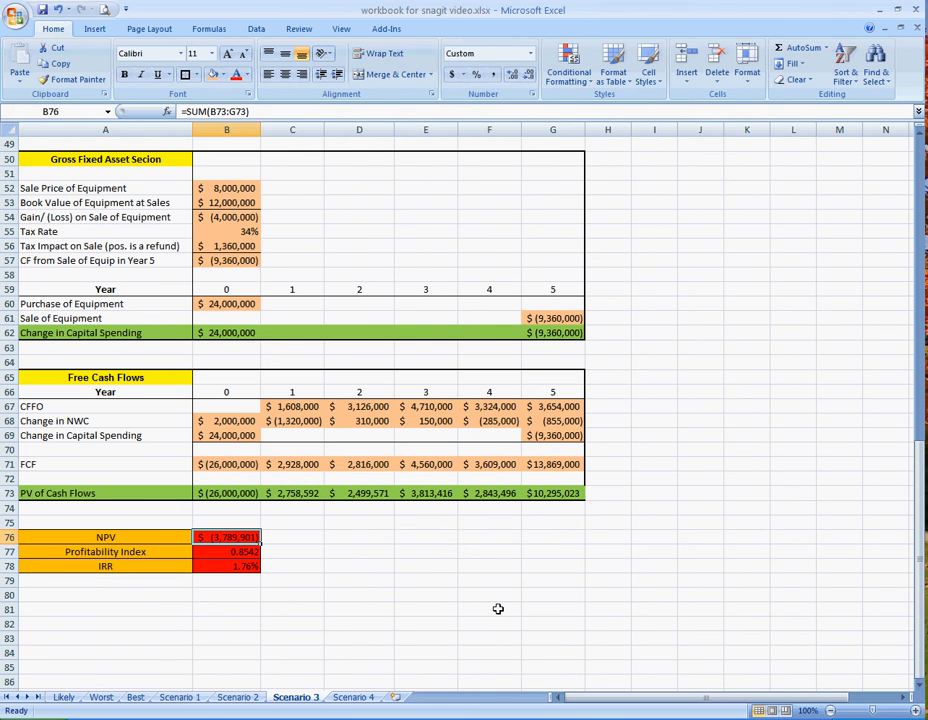
{"action": "mouse_move", "coordinate": [310, 566]}
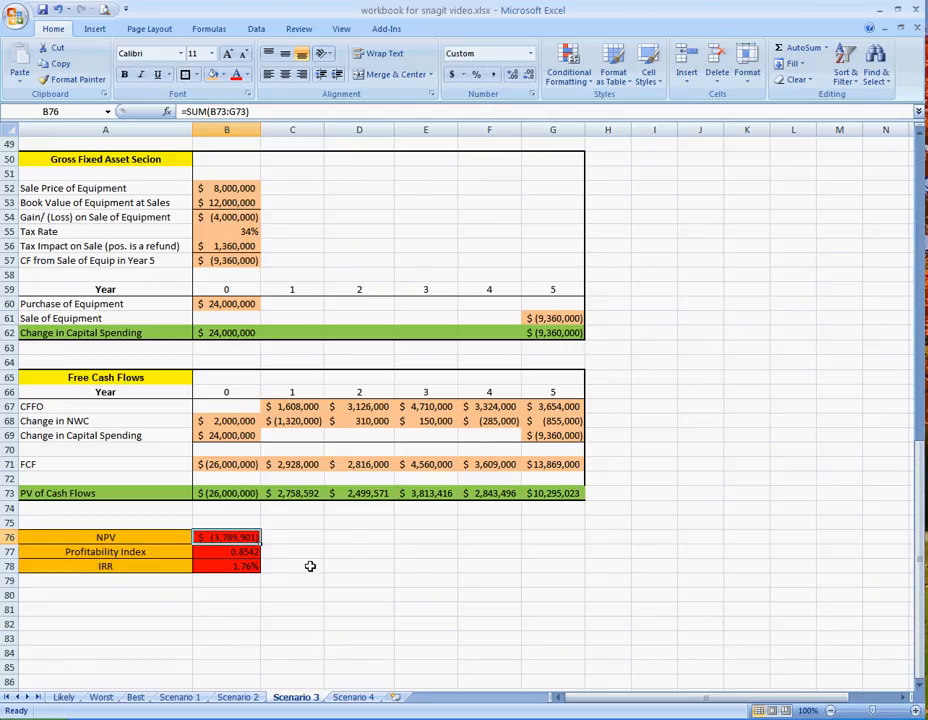
{"action": "mouse_move", "coordinate": [307, 572]}
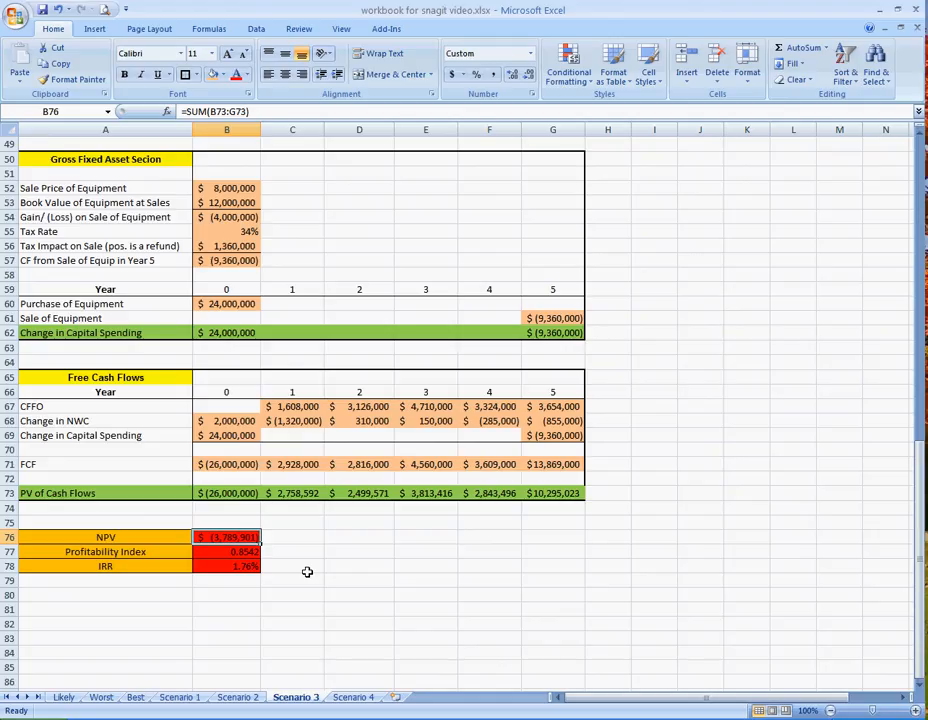
{"action": "scroll", "scroll_direction": "up", "scroll_amount": 3}
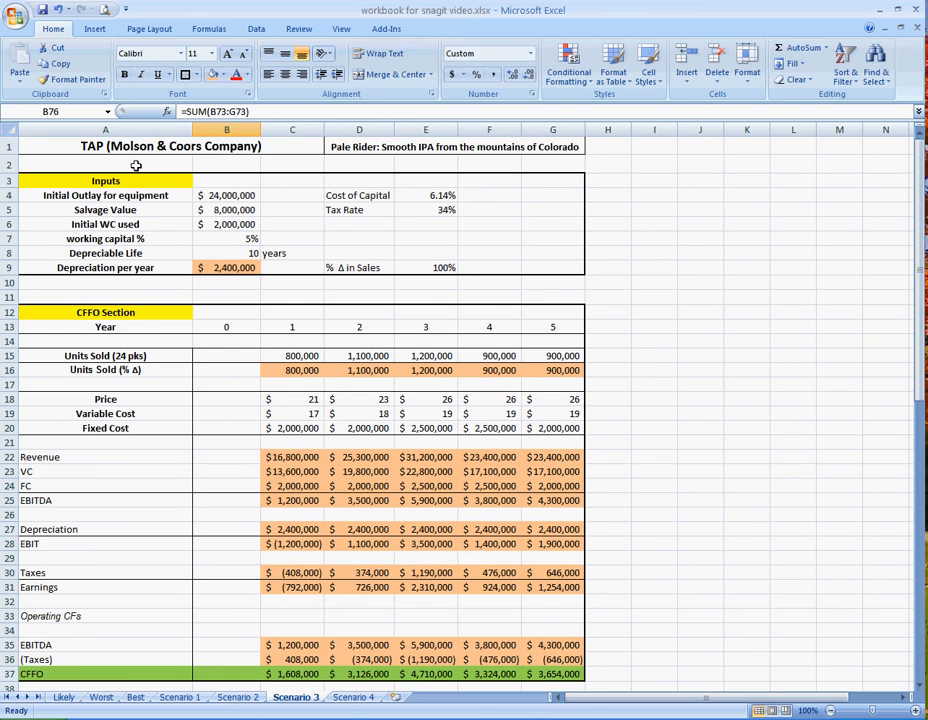
{"action": "left_click", "coordinate": [345, 697]}
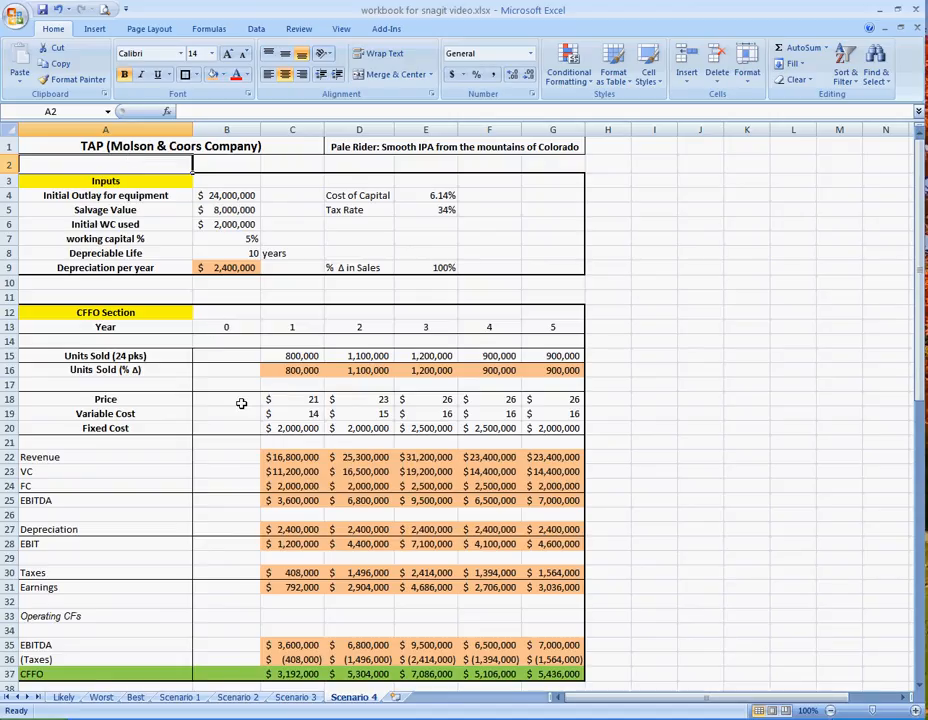
Step: Review Scenario 4's year 1 prices and its NPV of -$1,046,885
{"action": "left_click", "coordinate": [292, 399]}
{"action": "type", "text": "19"}
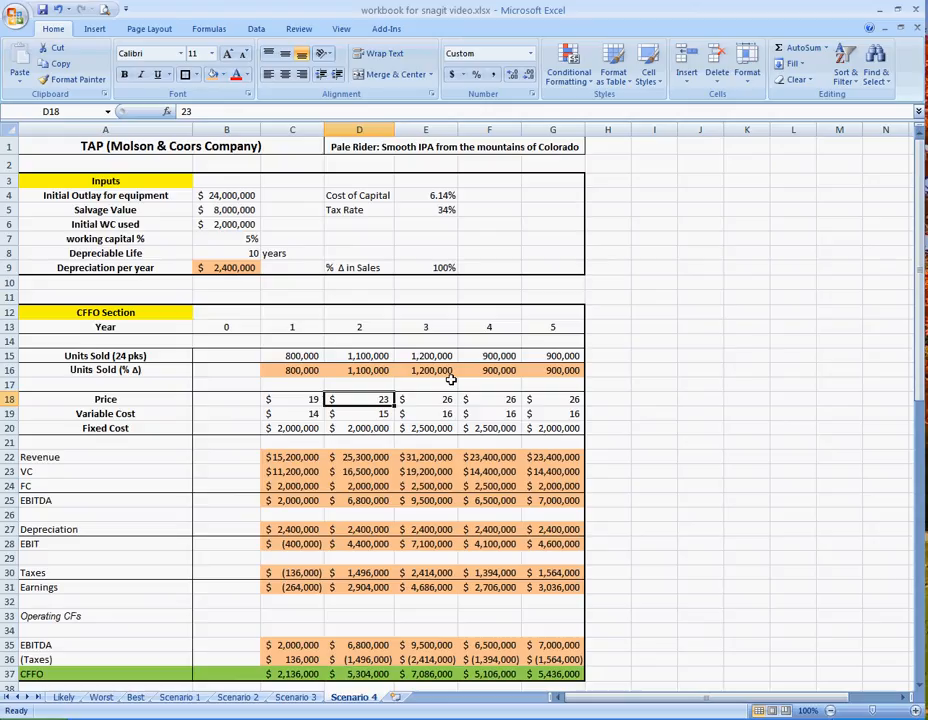
{"action": "left_click", "coordinate": [489, 398]}
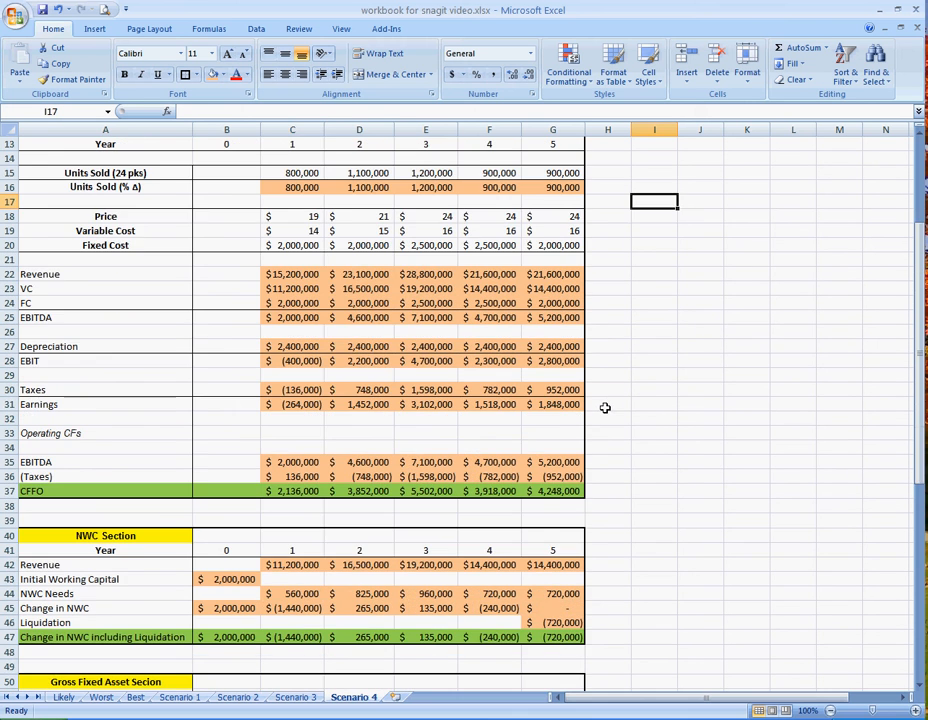
{"action": "scroll", "scroll_direction": "down", "scroll_amount": 3}
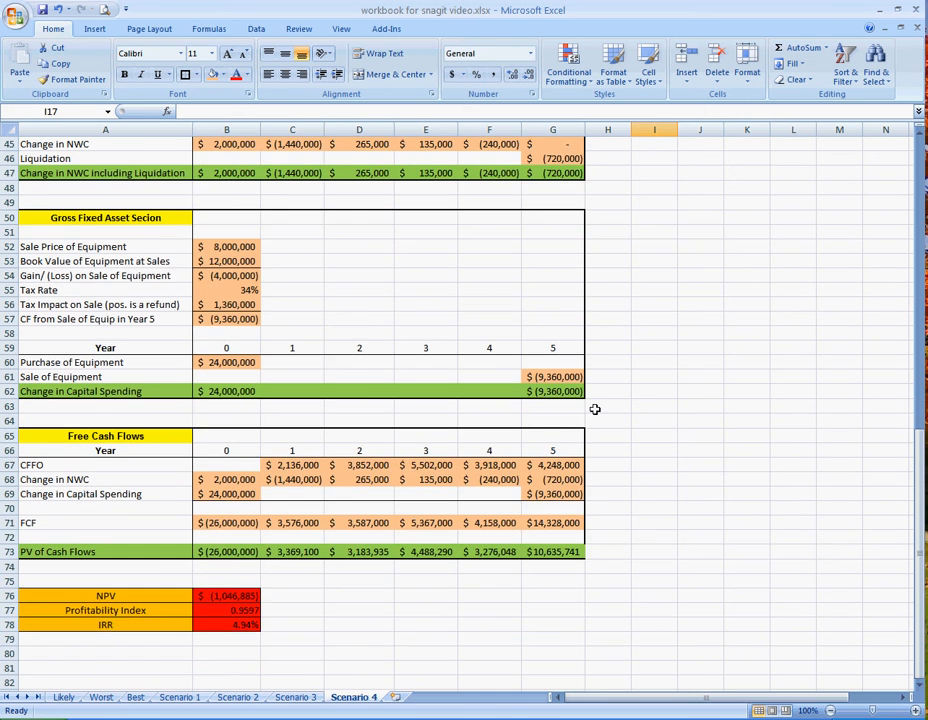
{"action": "left_click", "coordinate": [227, 596]}
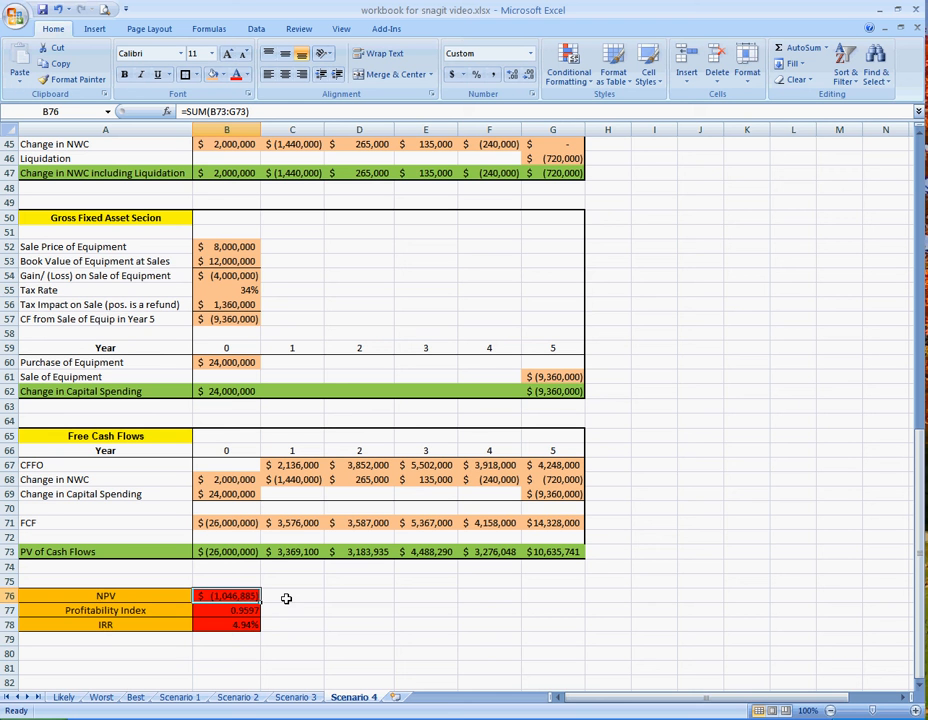
{"action": "mouse_move", "coordinate": [289, 564]}
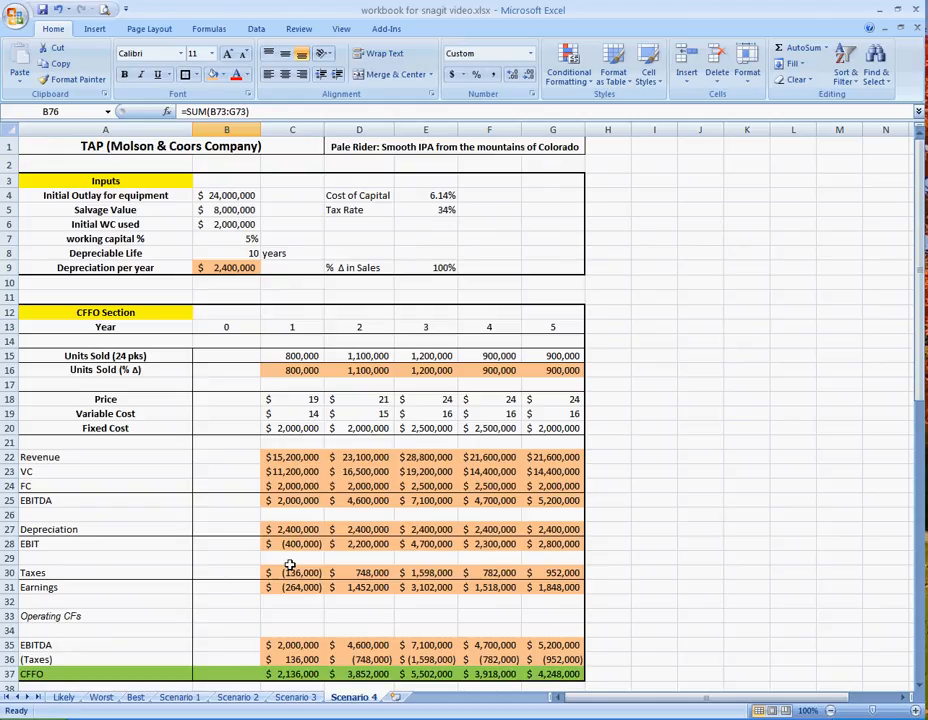
{"action": "mouse_move", "coordinate": [255, 515]}
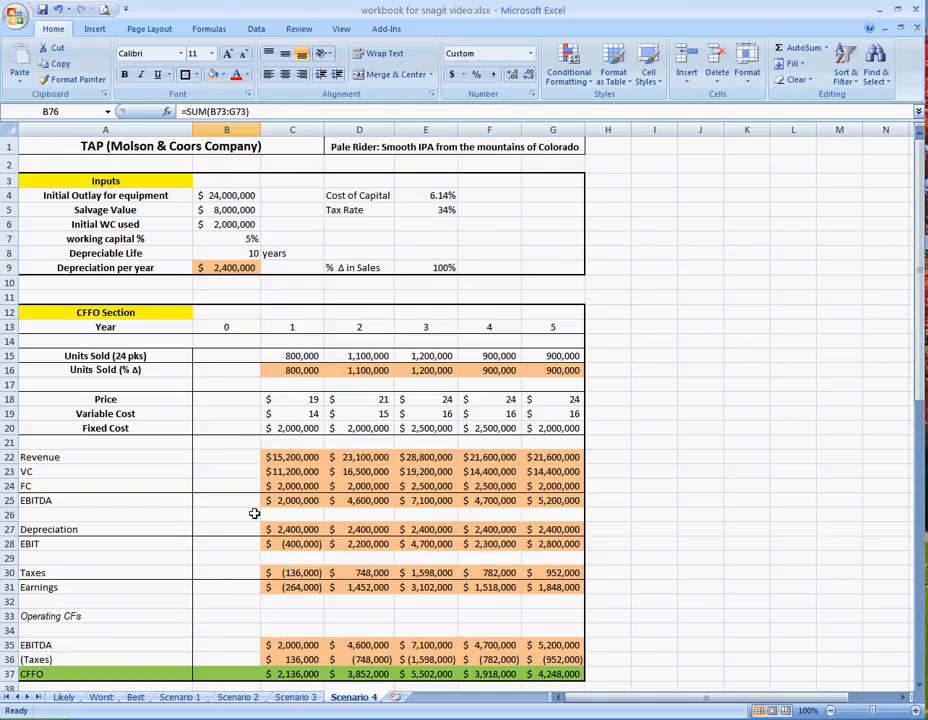